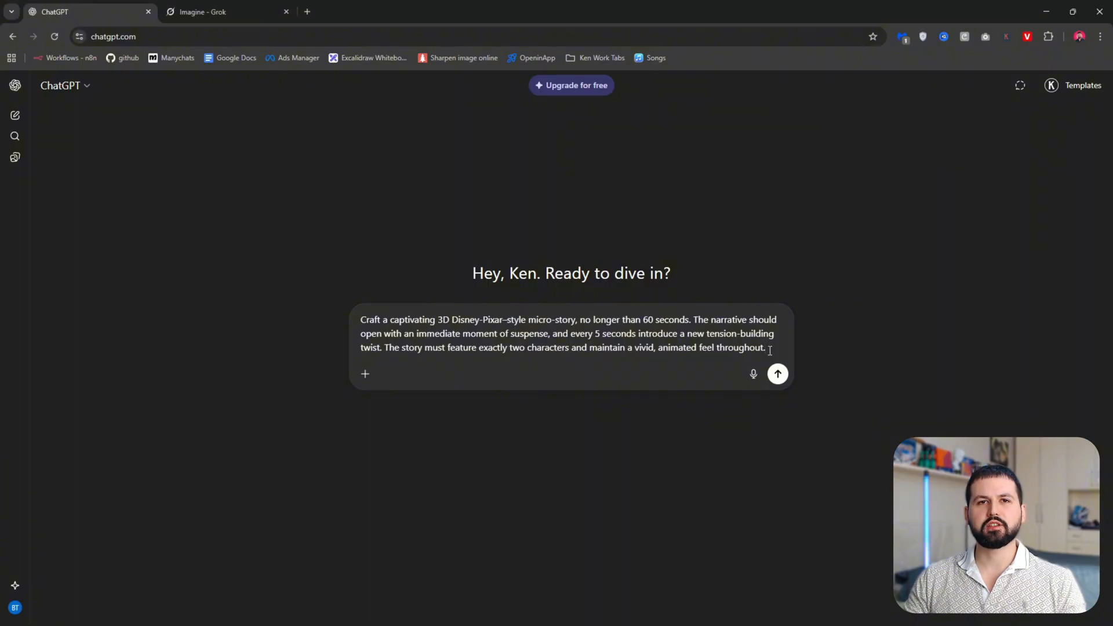
# Request a 60-second Pixar fox-and-hummingbird micro-story in ChatGPT, then twelve linked scene prompts
pyautogui.click(777, 374)
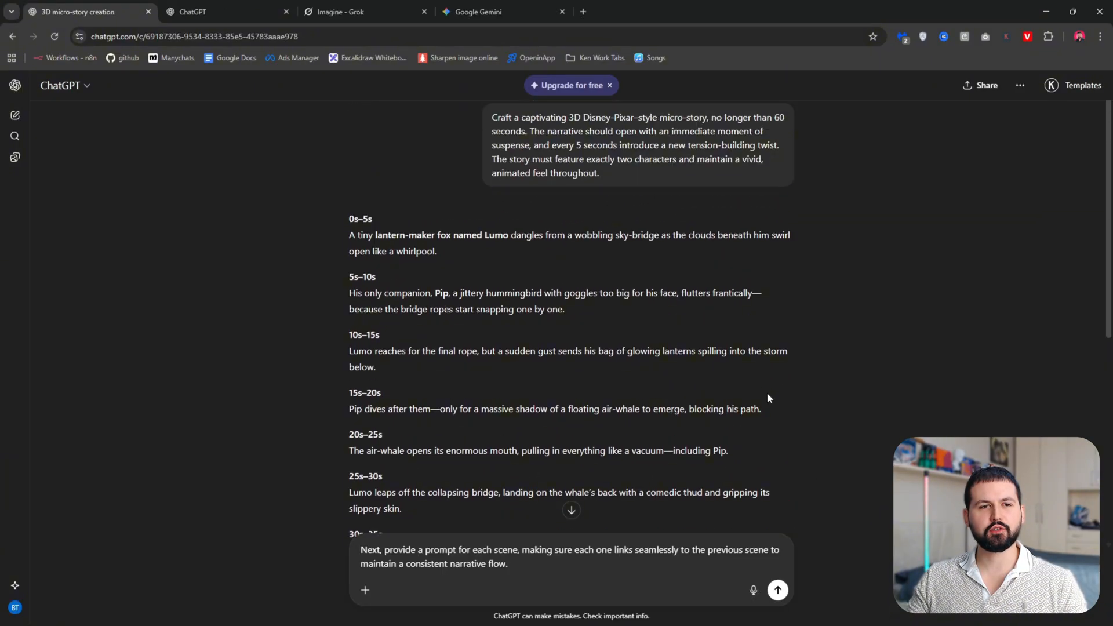
pyautogui.scroll(-3)
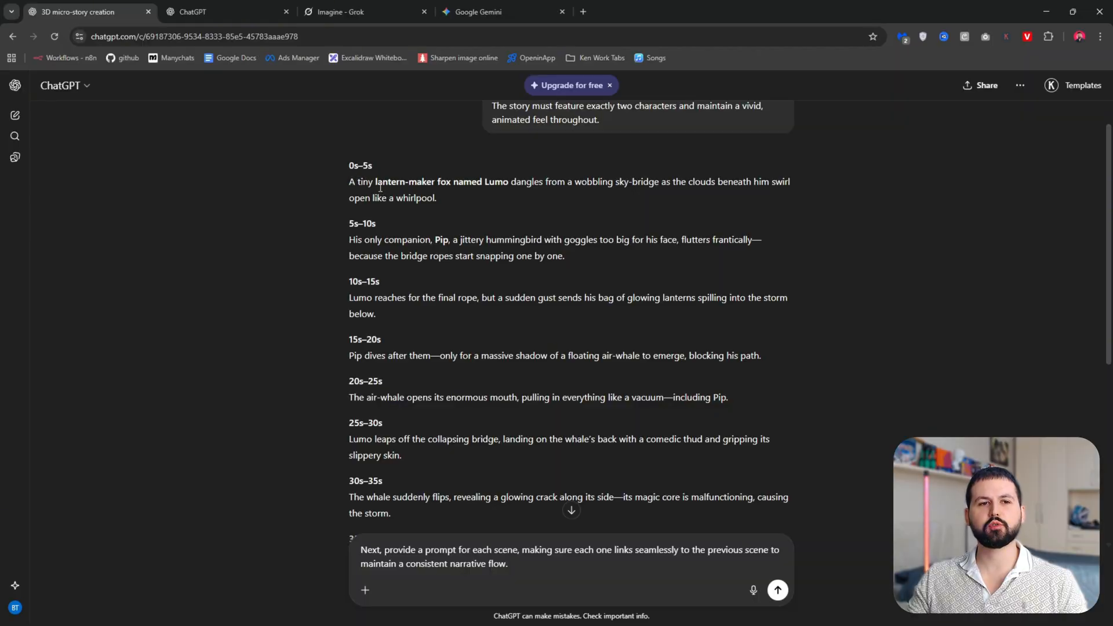
pyautogui.scroll(-3)
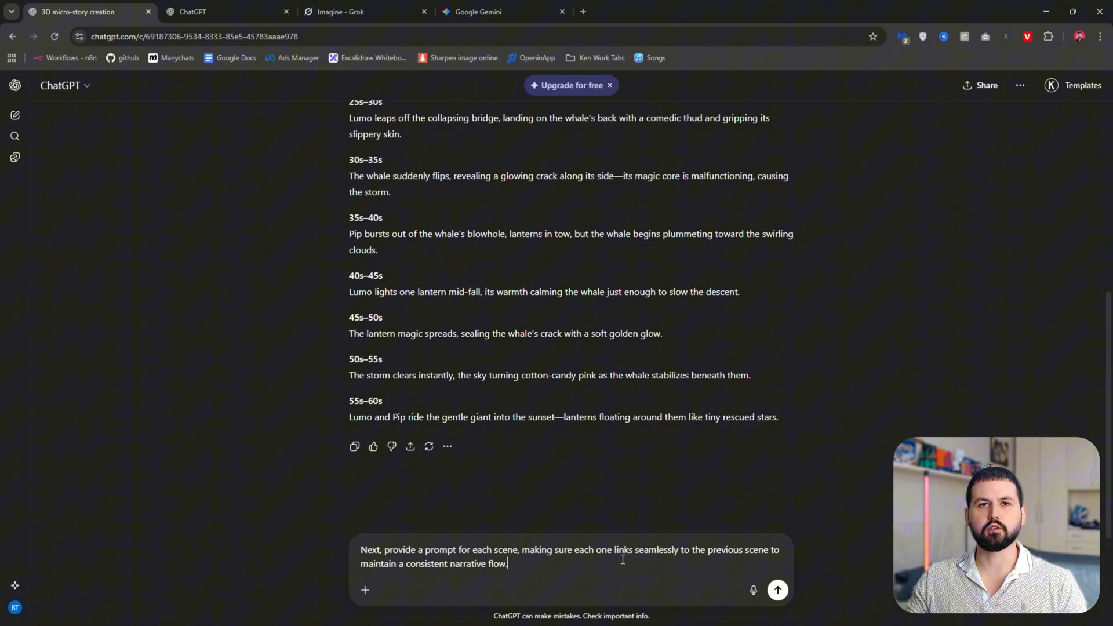
pyautogui.click(779, 590)
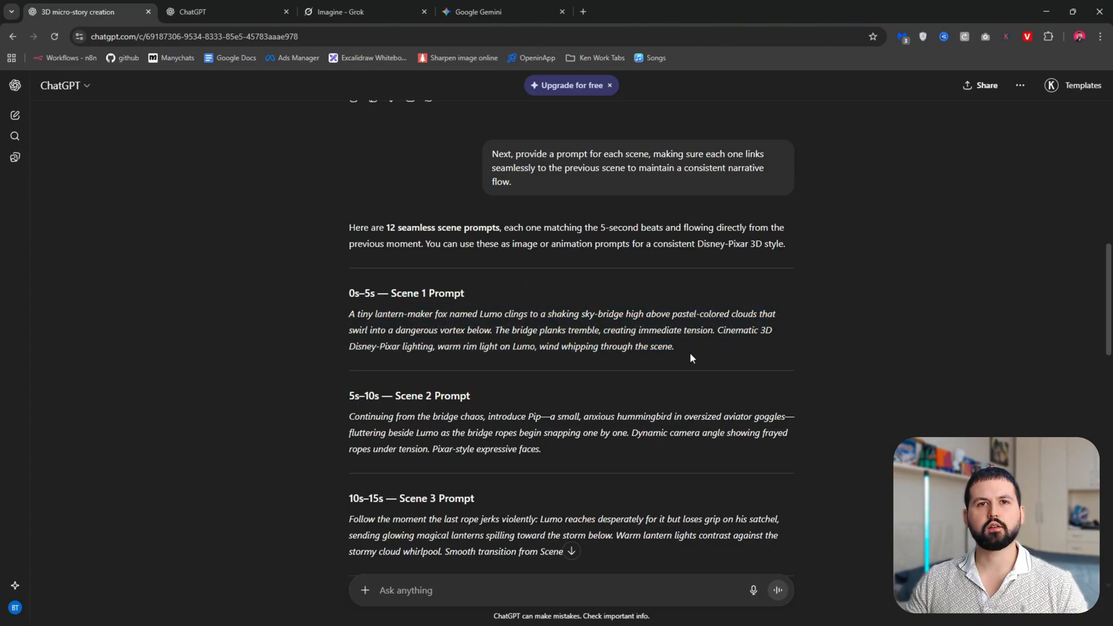
pyautogui.click(340, 12)
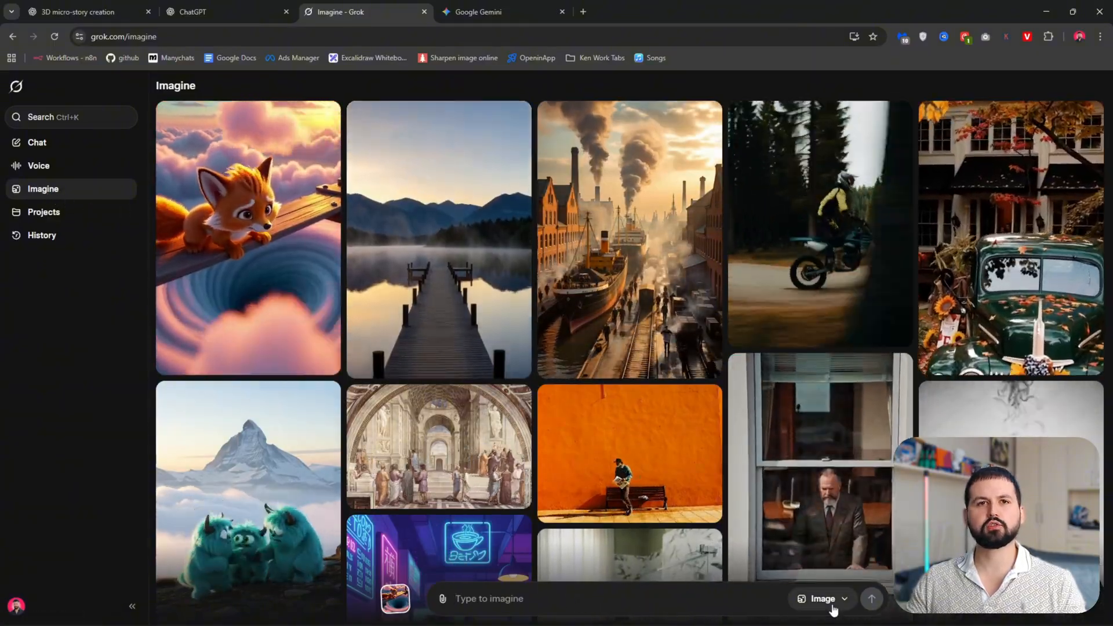
# Generate Scene 1 images of Lumo on the collapsing sky-bridge and open the second one full-size
pyautogui.click(822, 599)
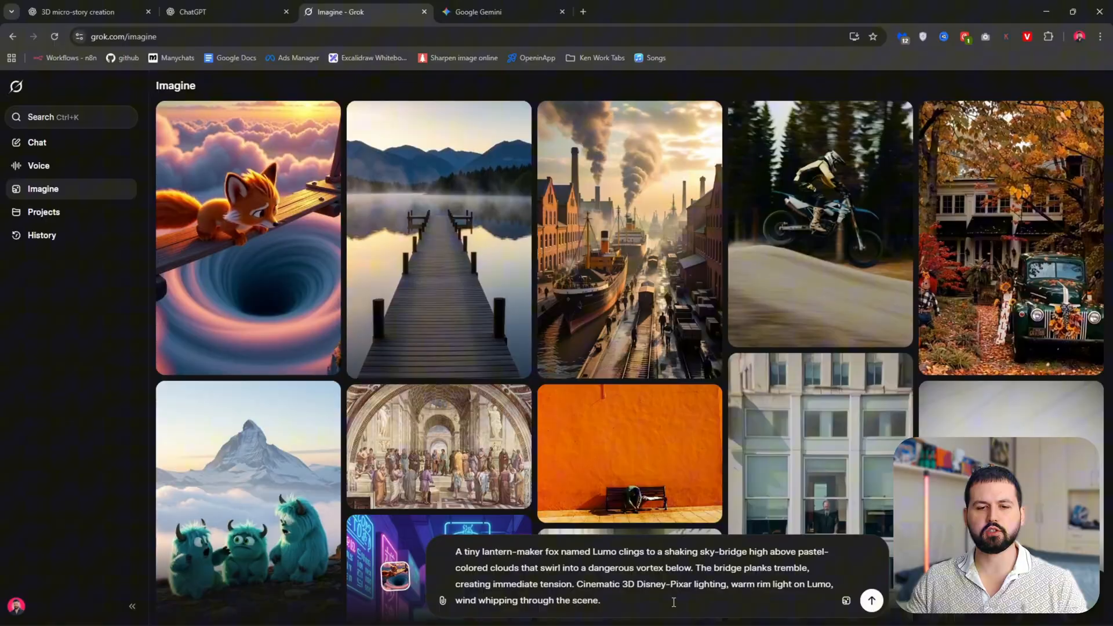
pyautogui.click(873, 602)
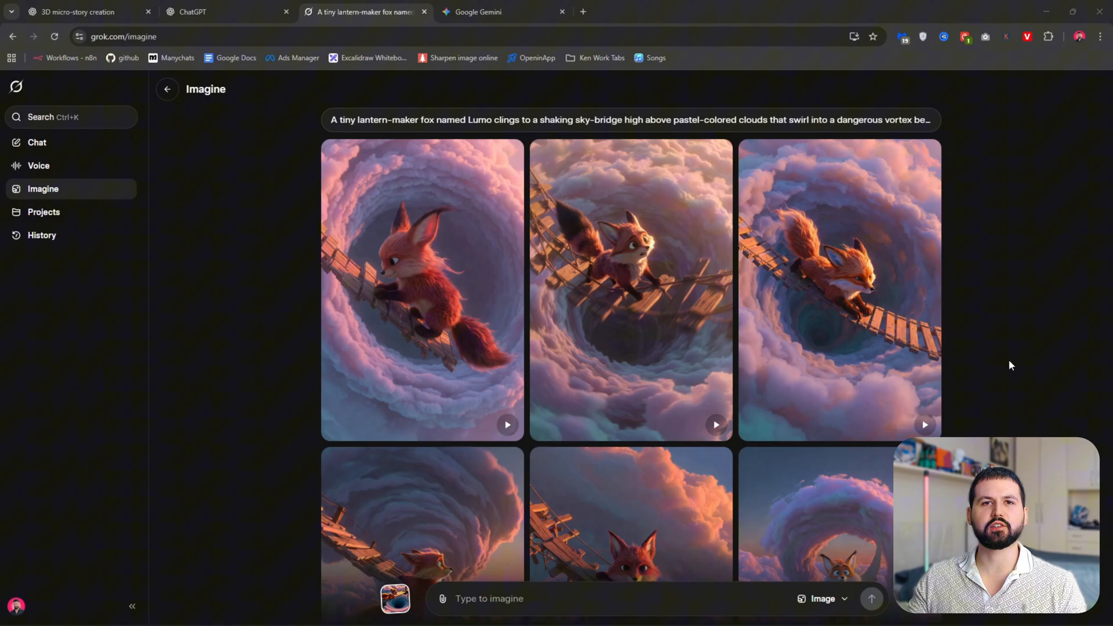
pyautogui.click(629, 283)
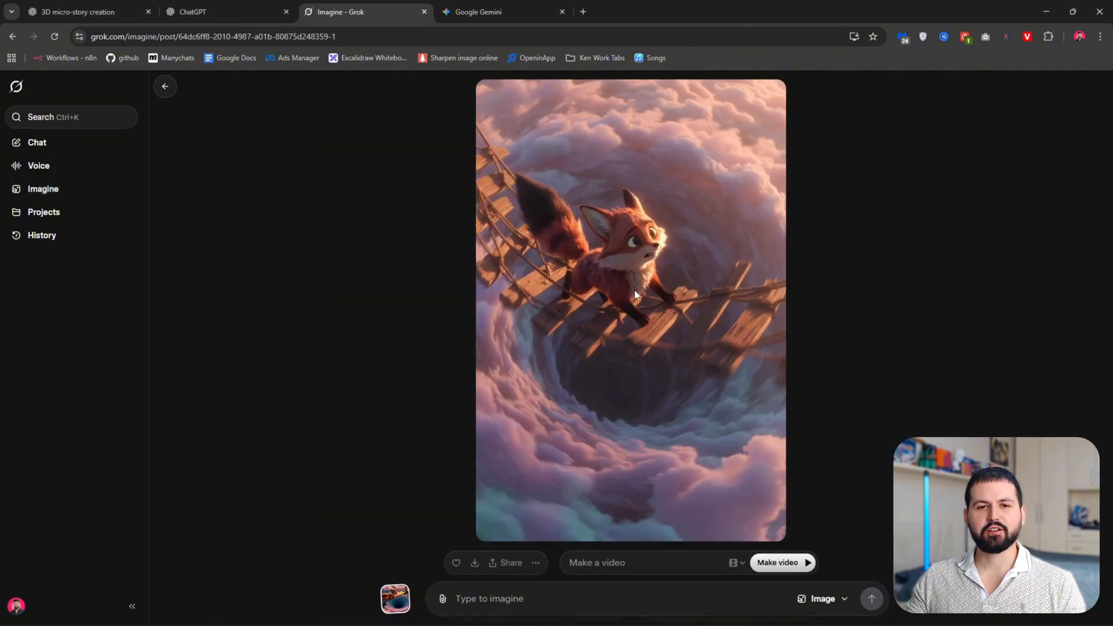
pyautogui.moveTo(808, 512)
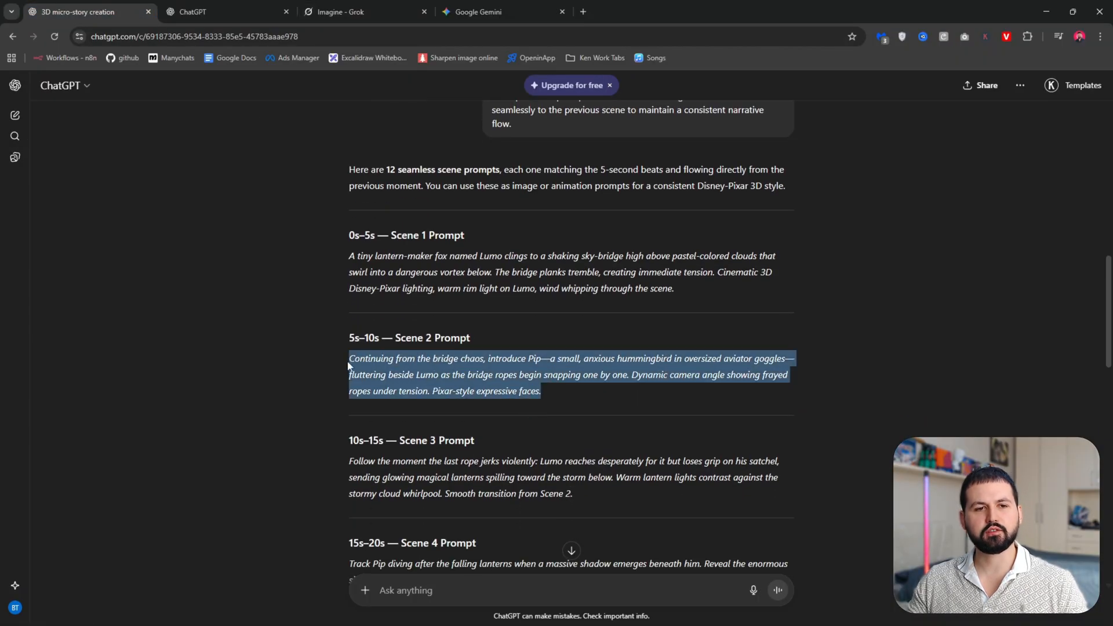
# Submit the Scene 2 prompt in Grok to generate images of Lumo with goggled Pip
pyautogui.click(335, 11)
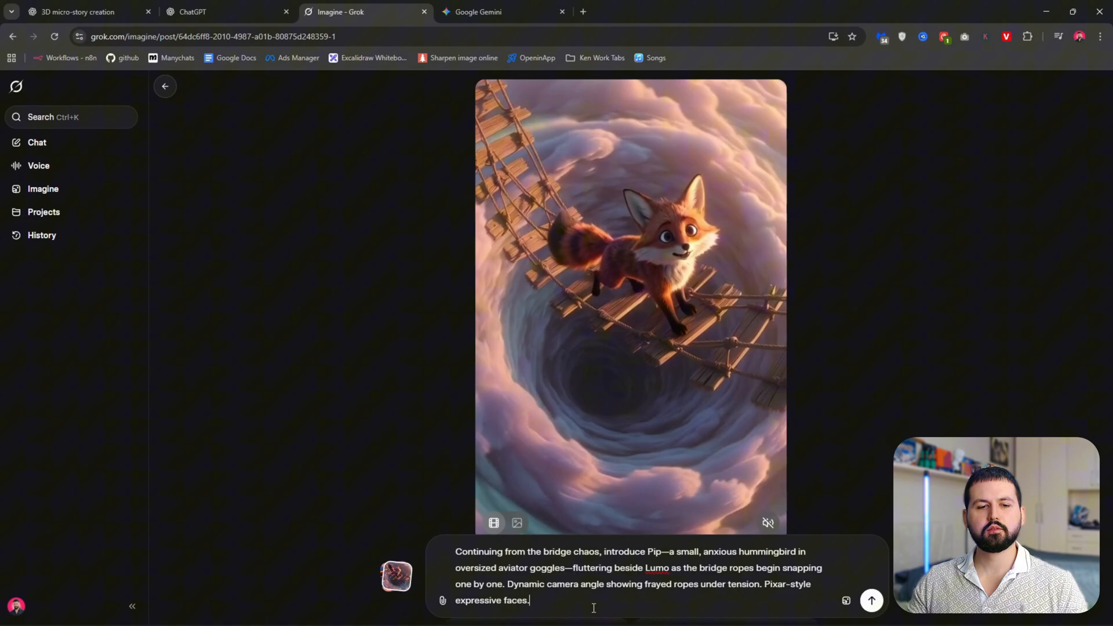
pyautogui.click(870, 601)
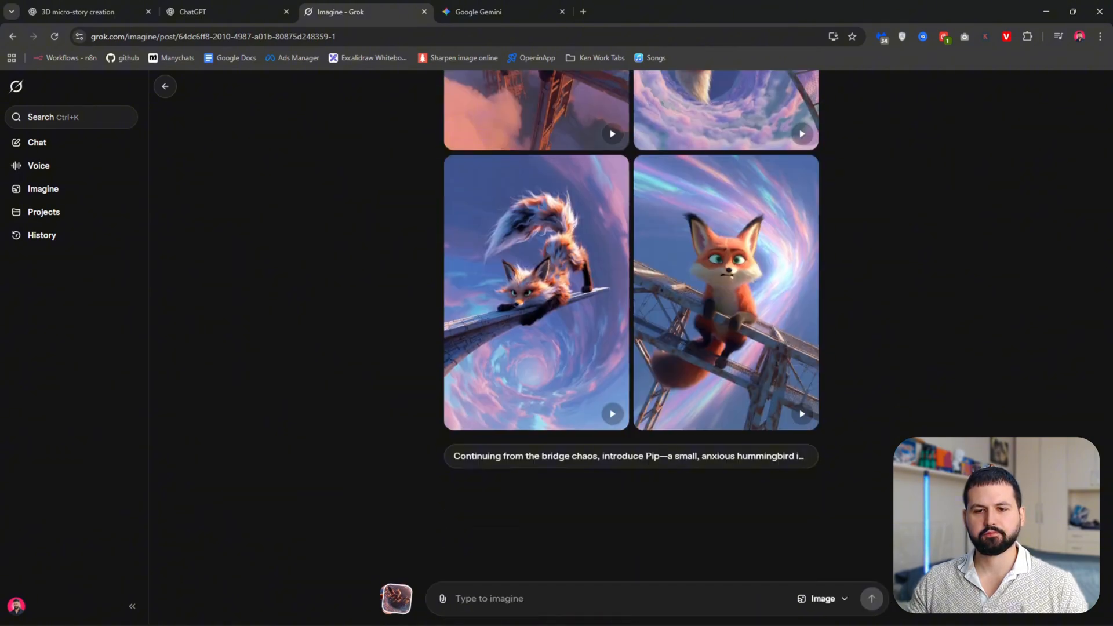
pyautogui.scroll(-3)
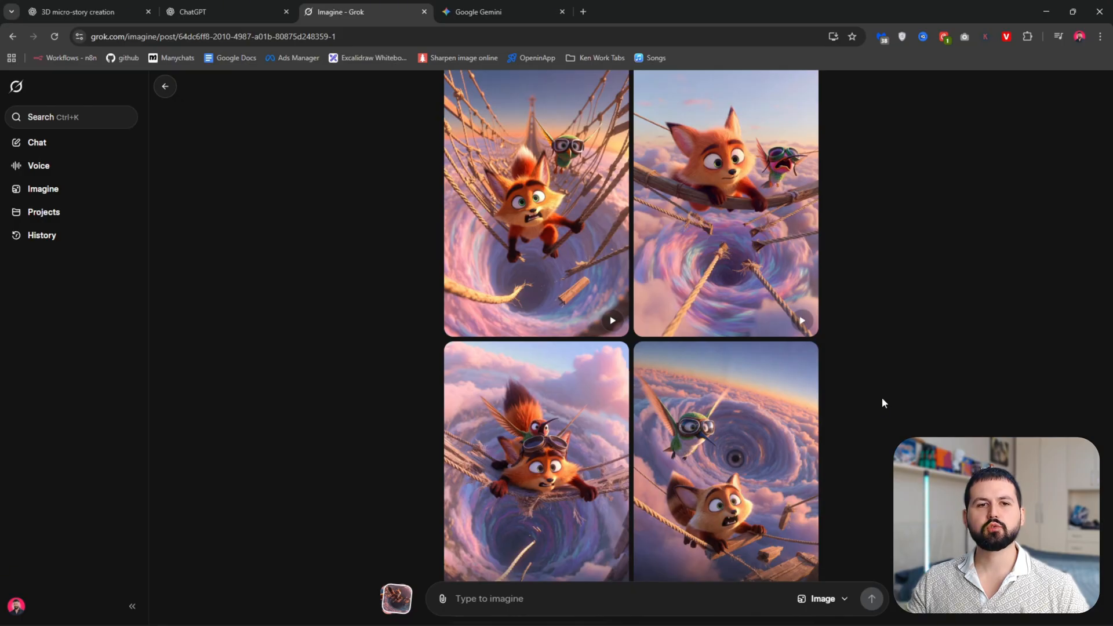
pyautogui.moveTo(892, 413)
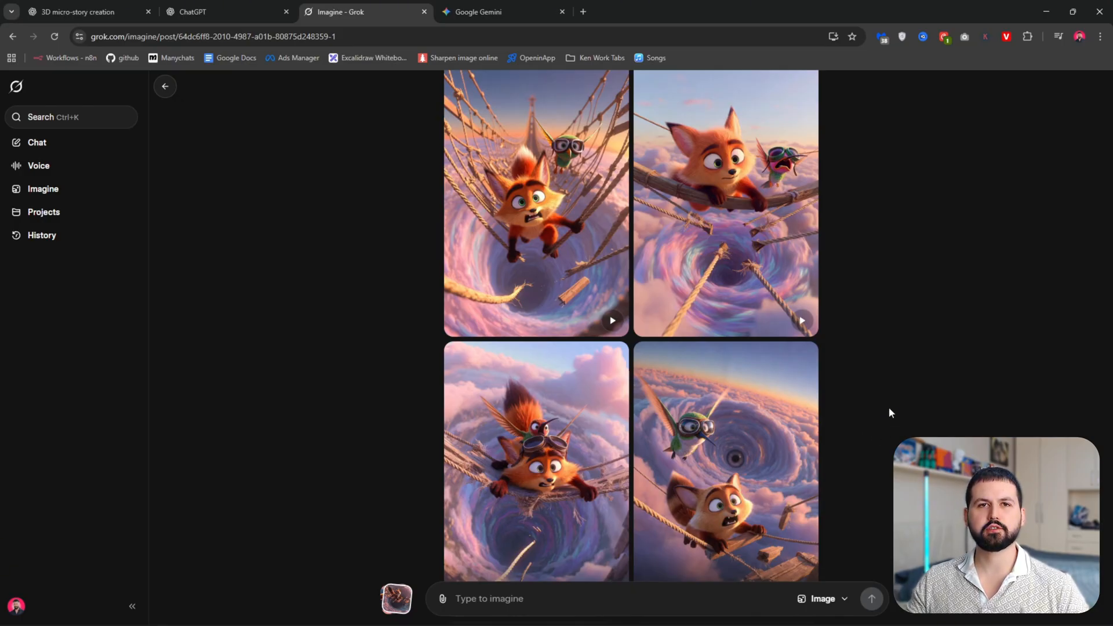
pyautogui.moveTo(937, 419)
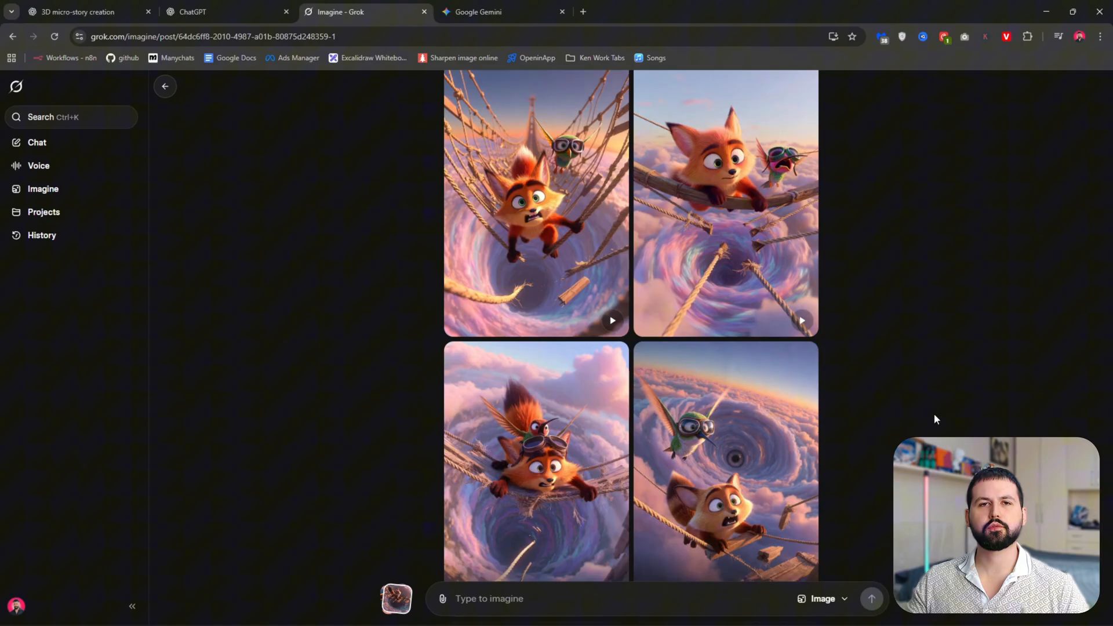
pyautogui.moveTo(910, 331)
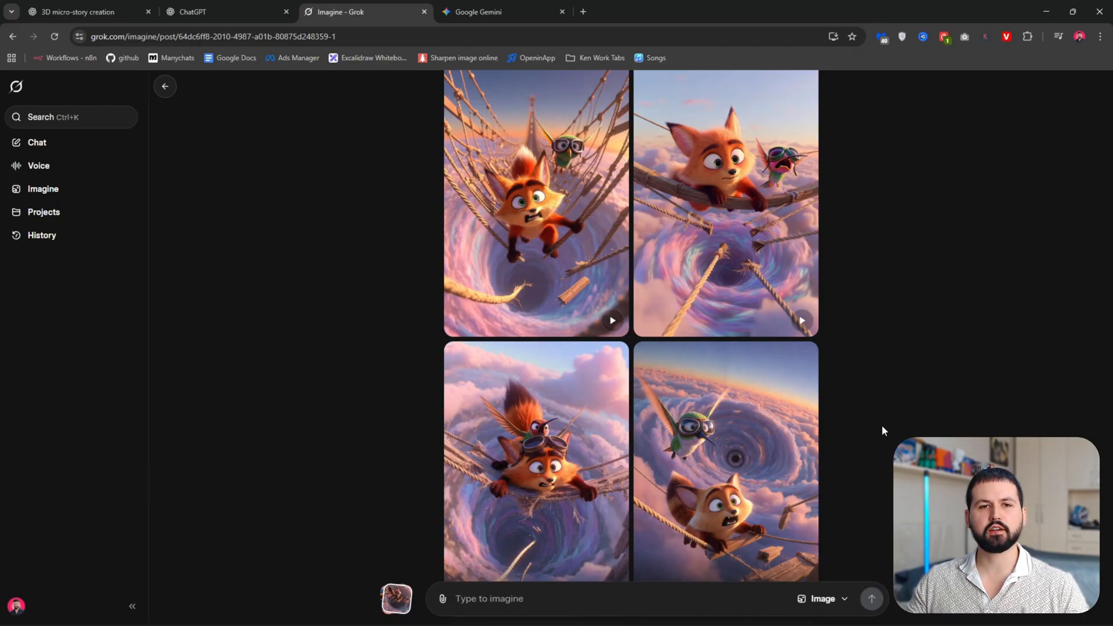
pyautogui.moveTo(494, 170)
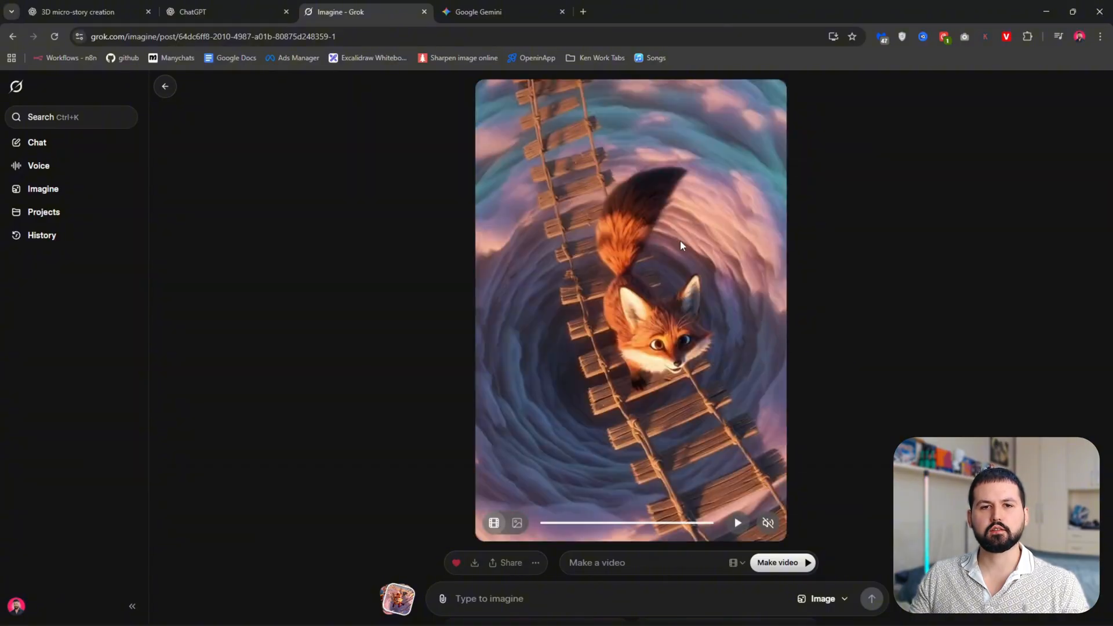
# Copy a video frame from Lumo's rope-bridge clip and return from ChatGPT to Grok
pyautogui.rightClick(681, 247)
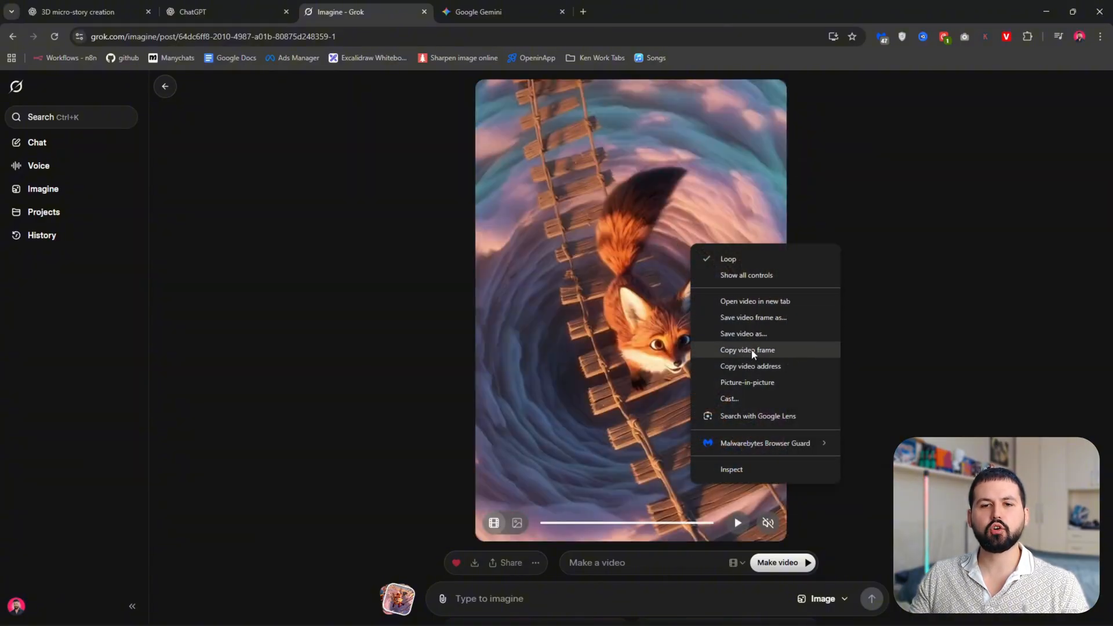
pyautogui.click(747, 349)
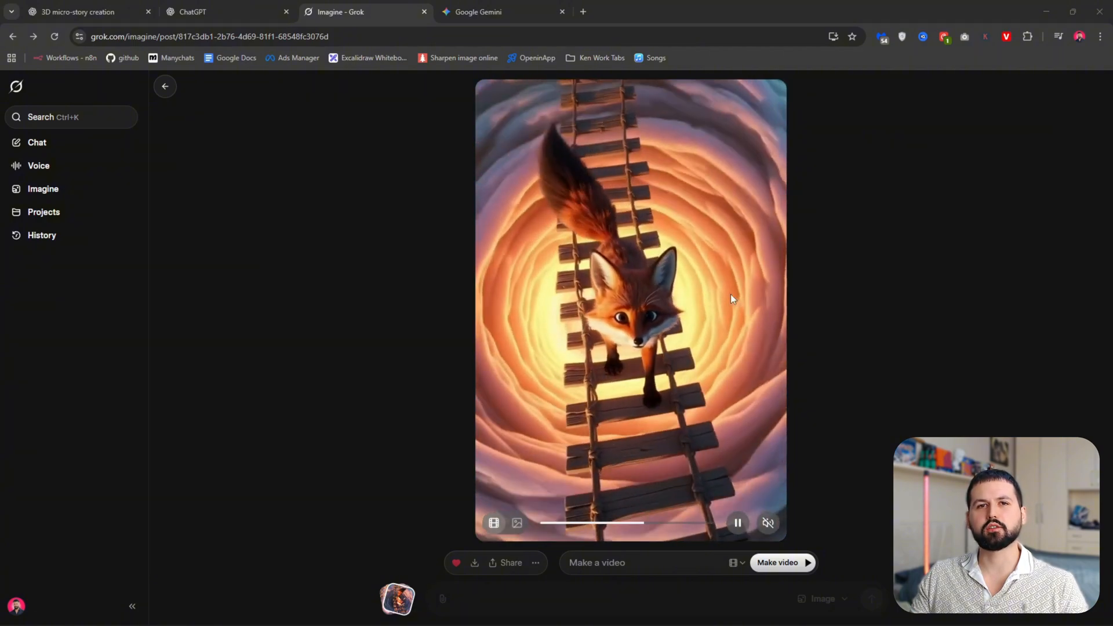
pyautogui.click(87, 11)
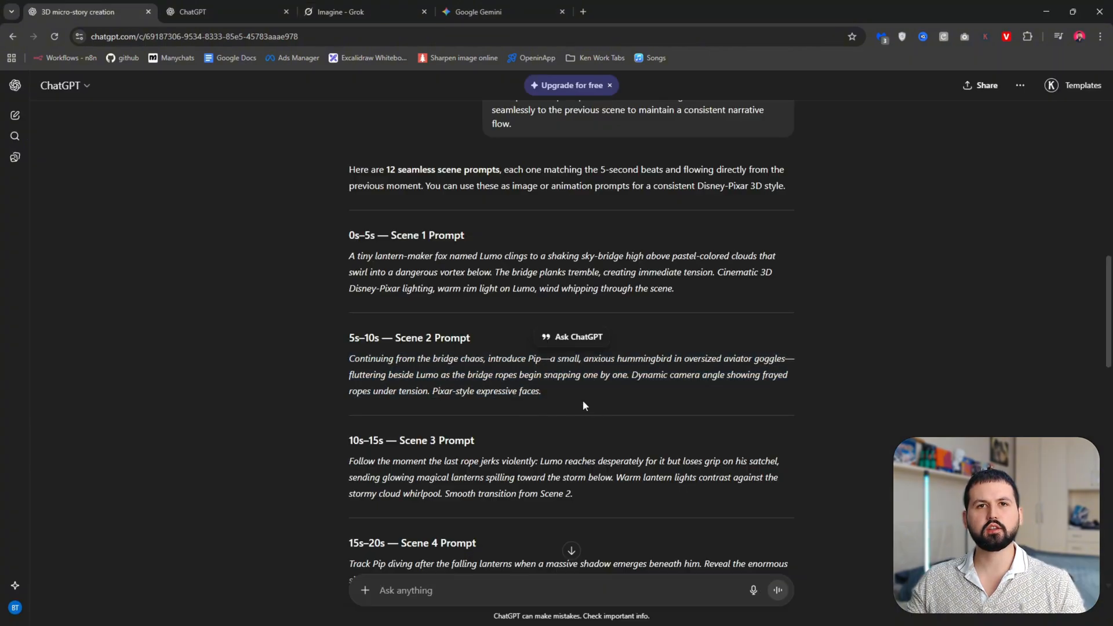
pyautogui.click(341, 11)
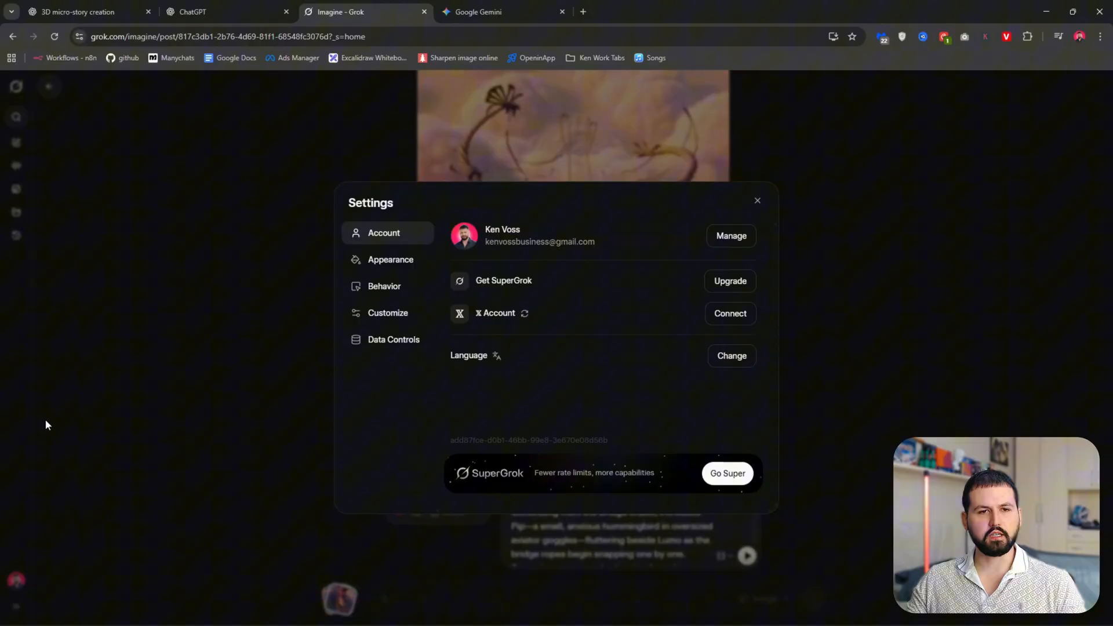
# Turn off Enable Automatic Video Generation in Behavior settings and copy a Lumo-and-Pip clip frame
pyautogui.click(384, 287)
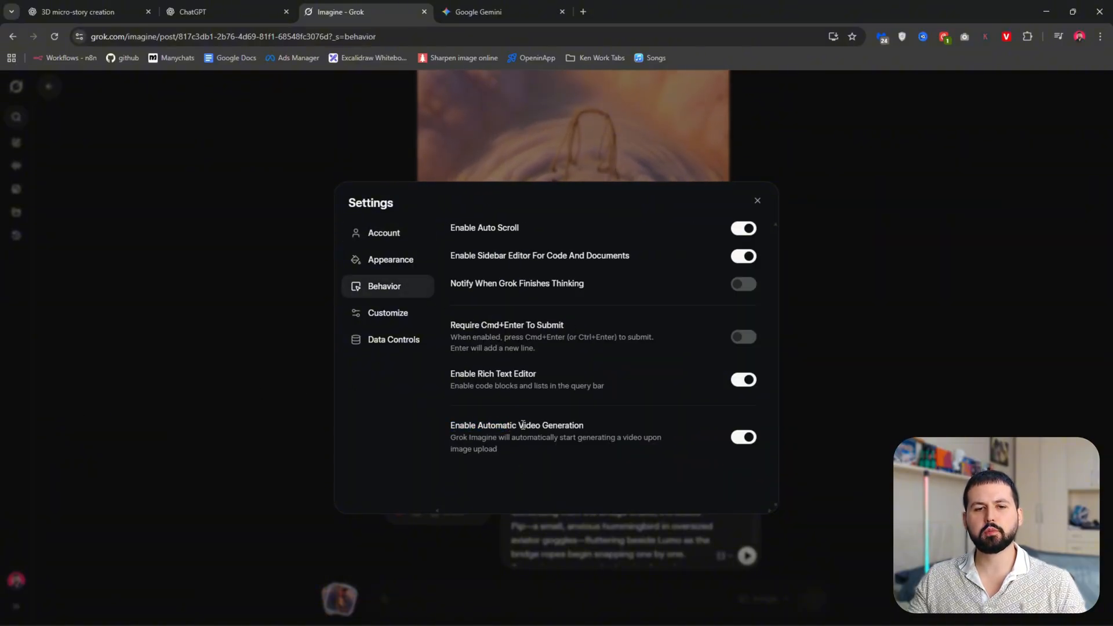
pyautogui.click(743, 437)
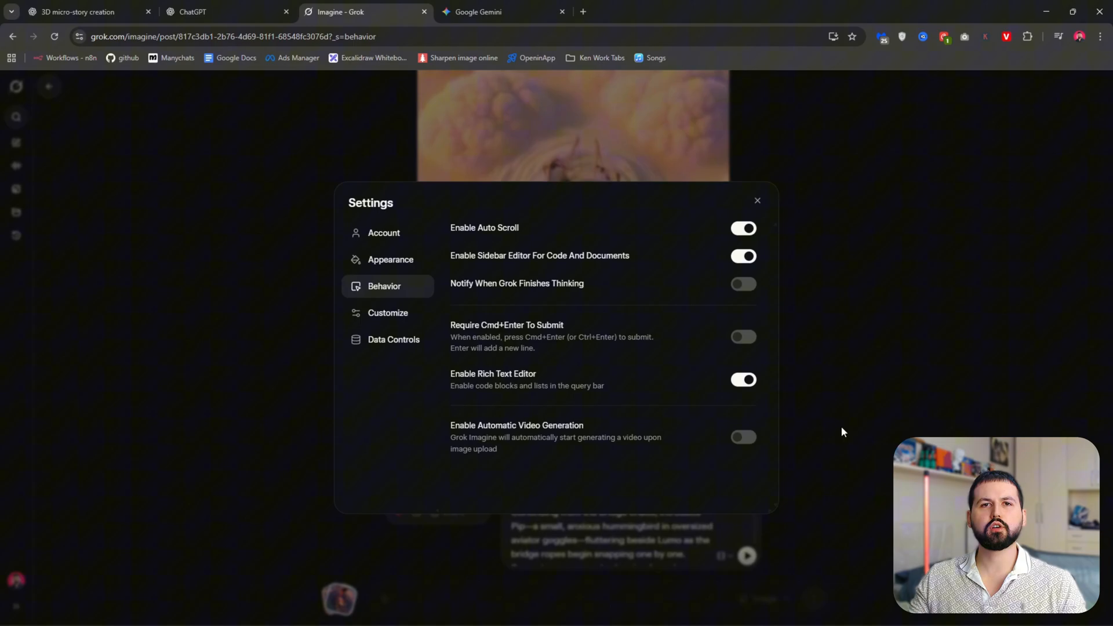
pyautogui.click(757, 200)
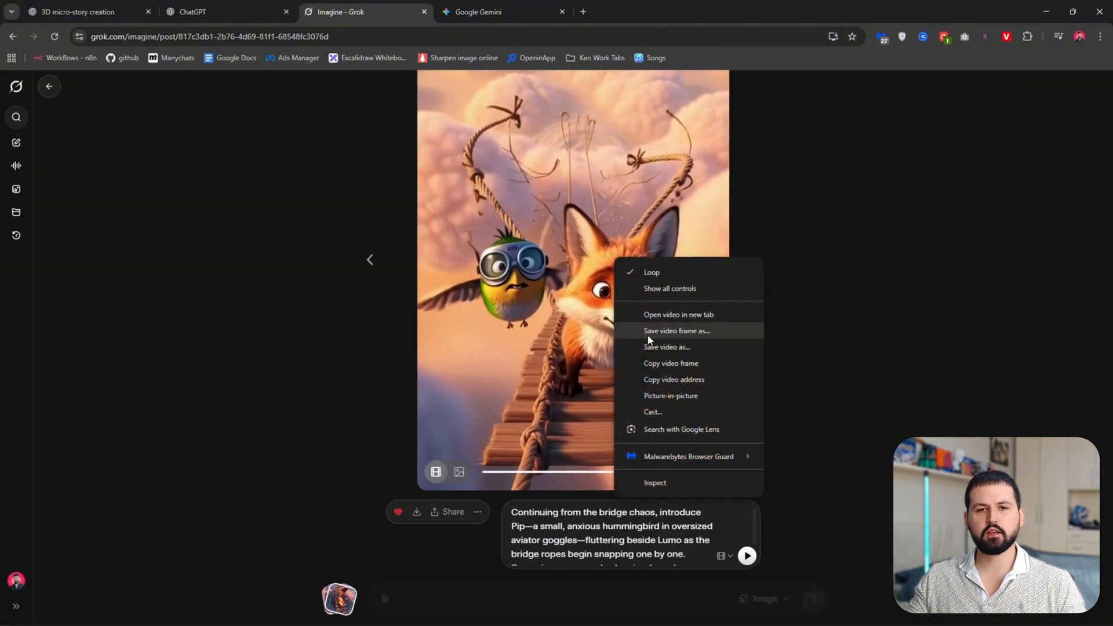
pyautogui.click(671, 362)
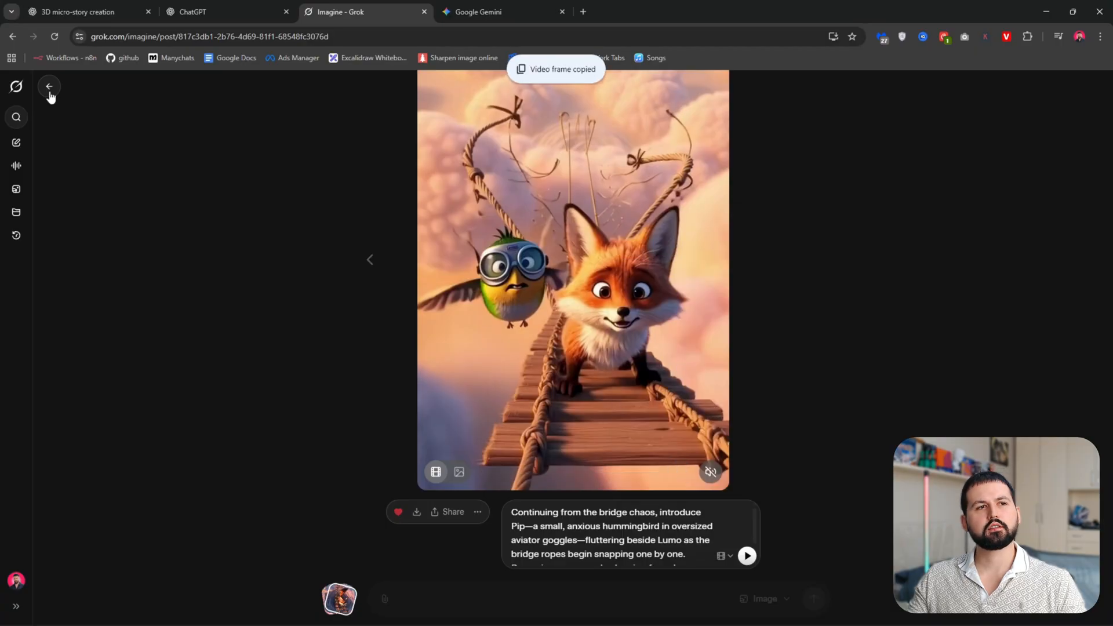
pyautogui.click(49, 87)
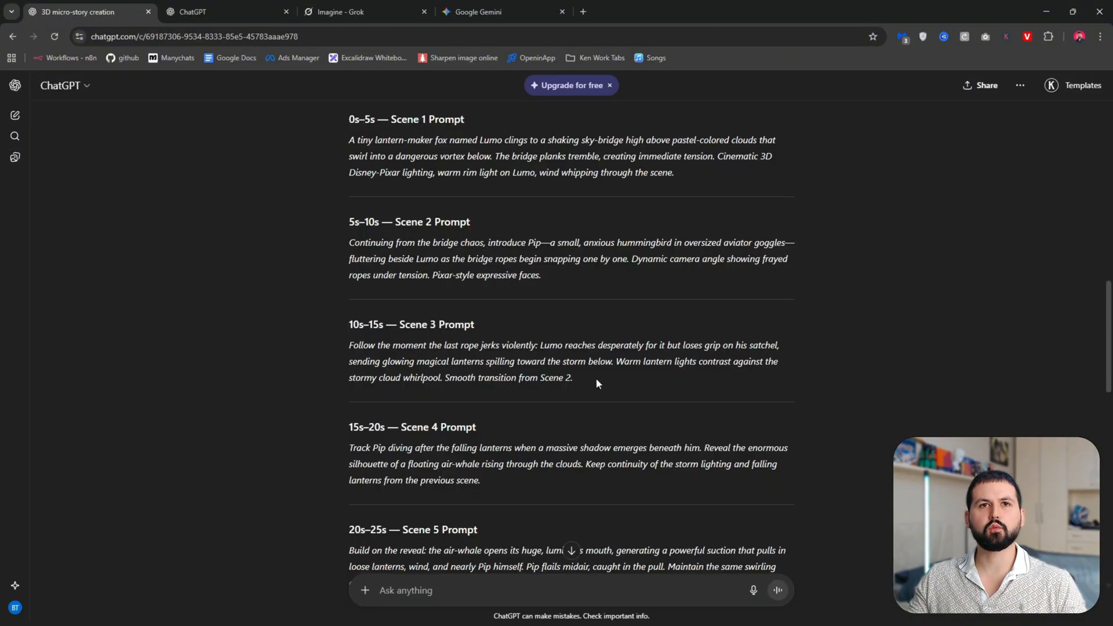
# Make a video of the fox-and-hummingbird image using the Scene 3 prompt
pyautogui.moveTo(348, 344); pyautogui.dragTo(572, 377)
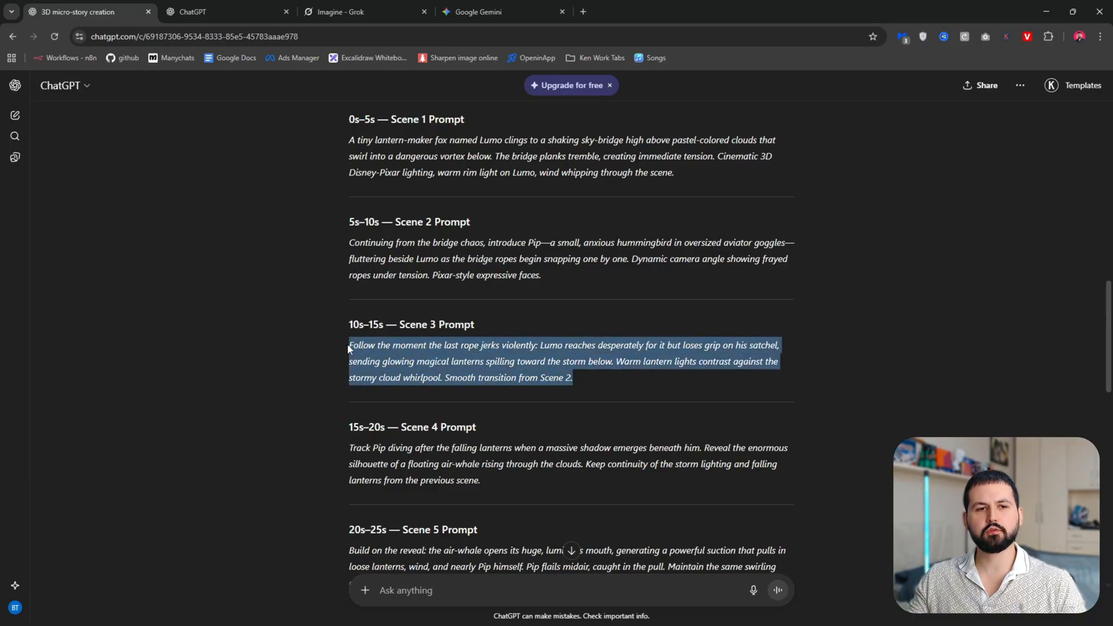
pyautogui.click(346, 11)
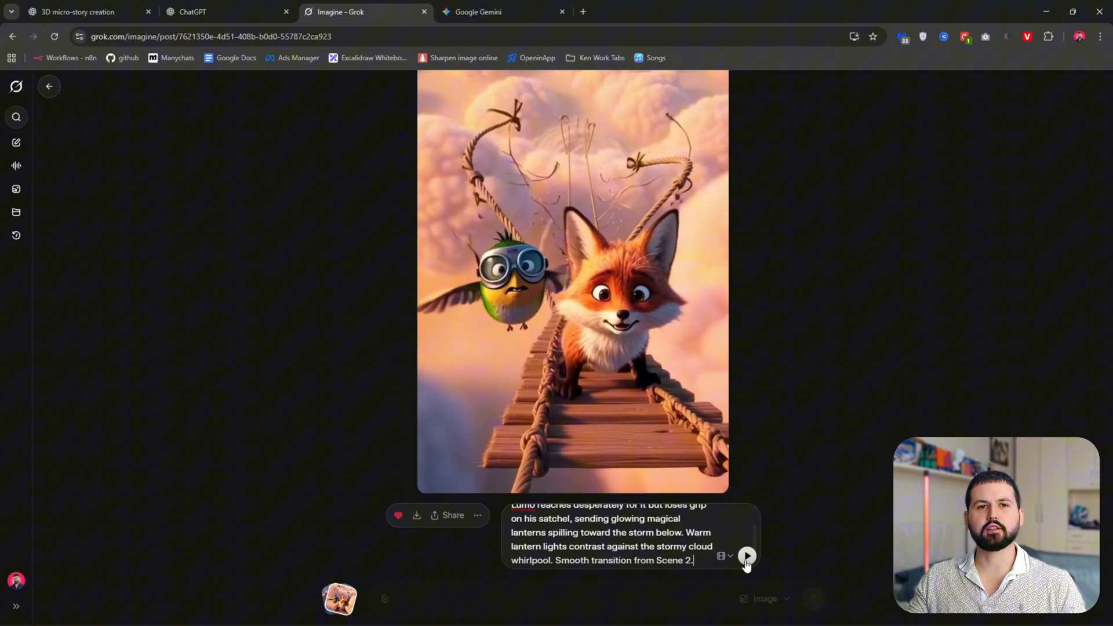
pyautogui.click(746, 556)
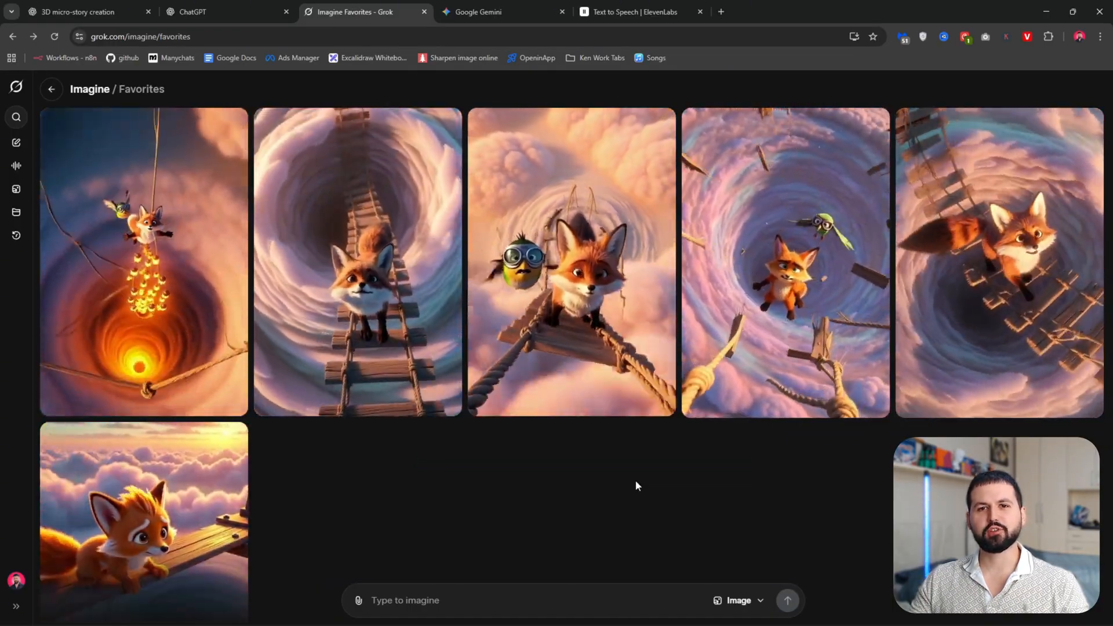
pyautogui.click(637, 12)
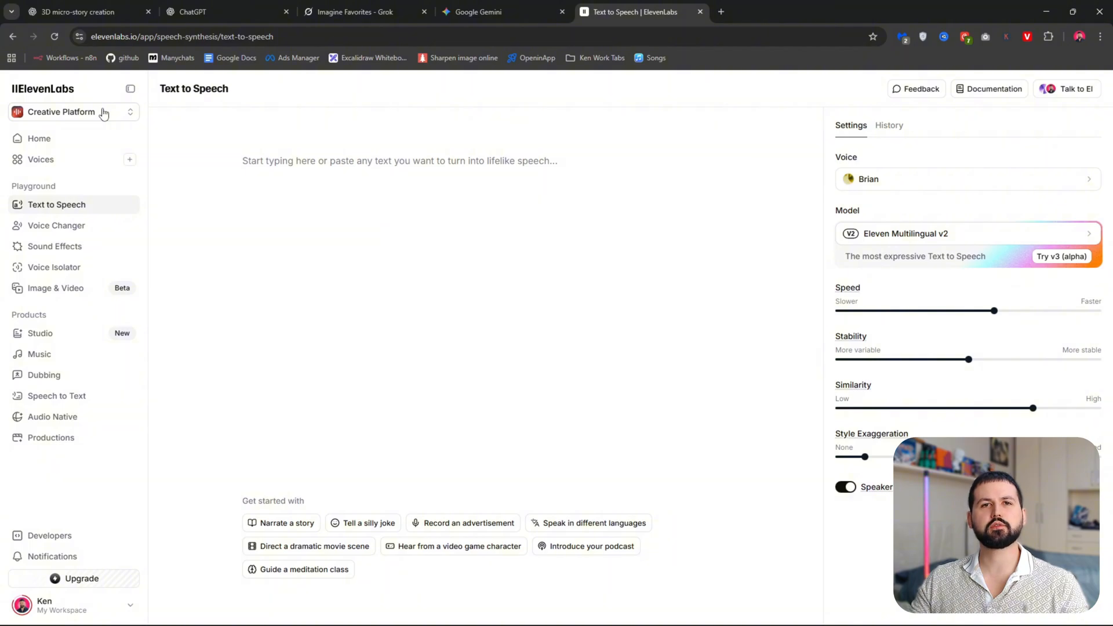
# Paste the Lumo-and-Pip story into ElevenLabs and delete the 45s–50s timestamp
pyautogui.click(73, 113)
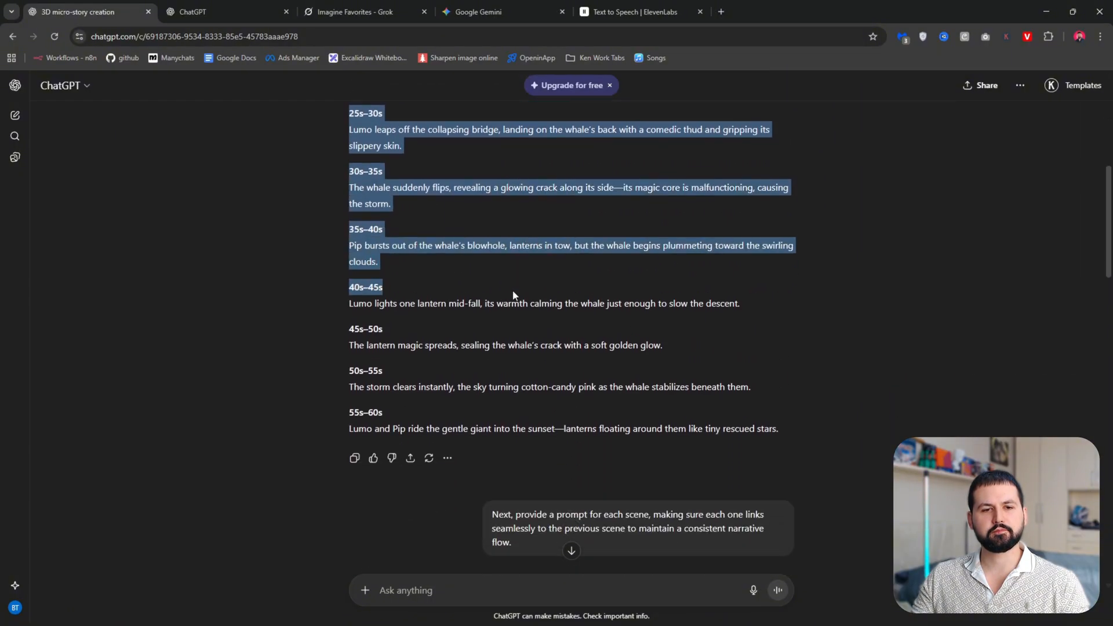
pyautogui.click(636, 13)
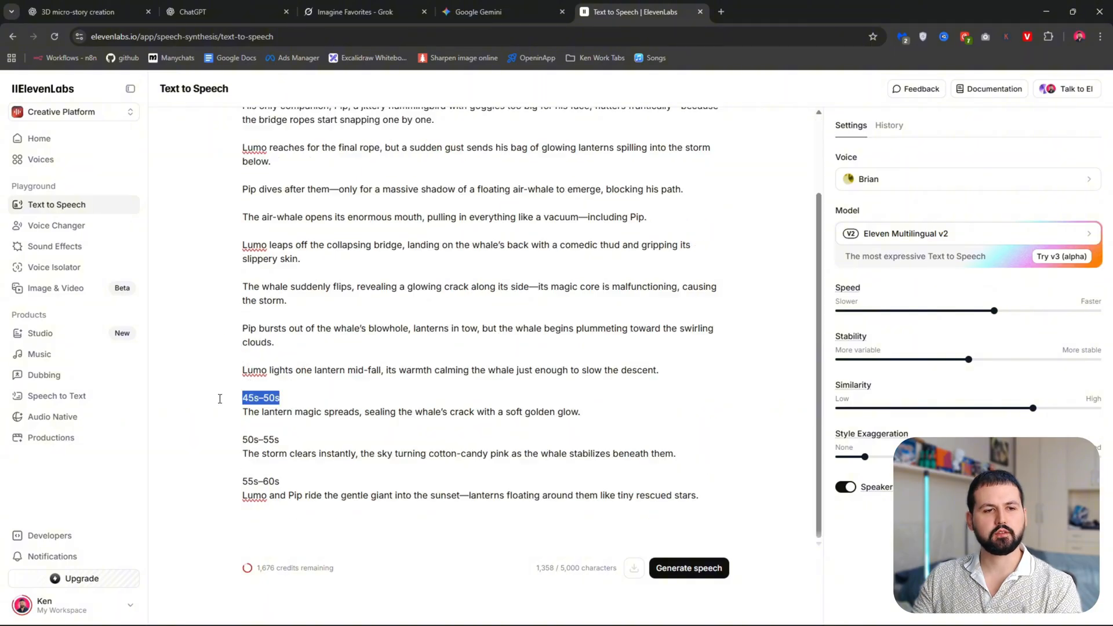
pyautogui.press('Delete')
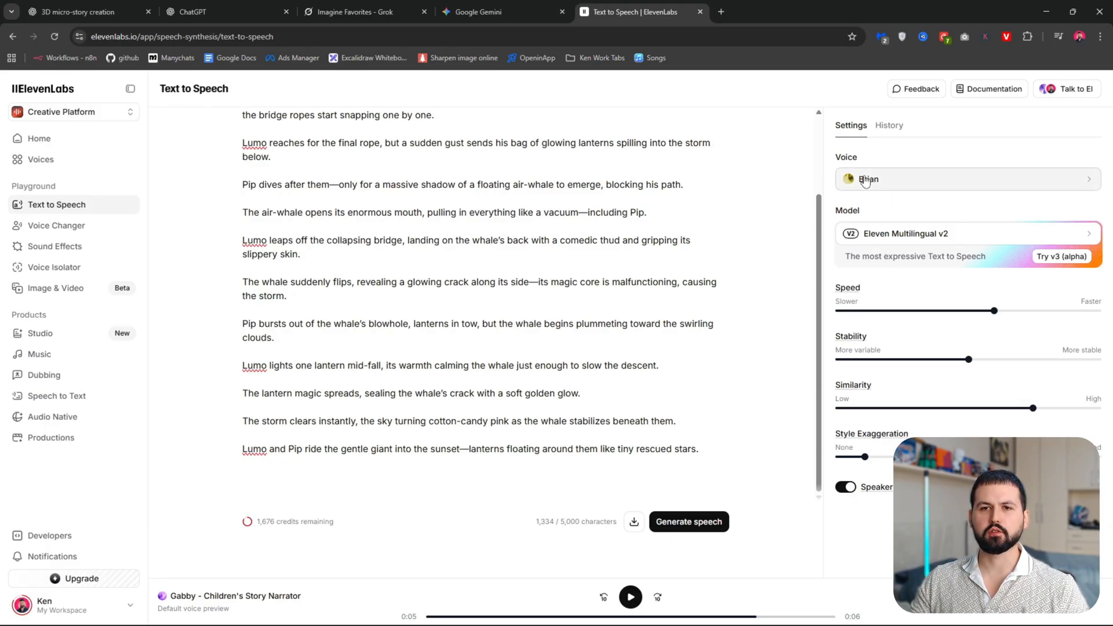
# Search voices for 'narr', preview Gabby - Children's Story Narrator, and select her
pyautogui.write('narrator story')
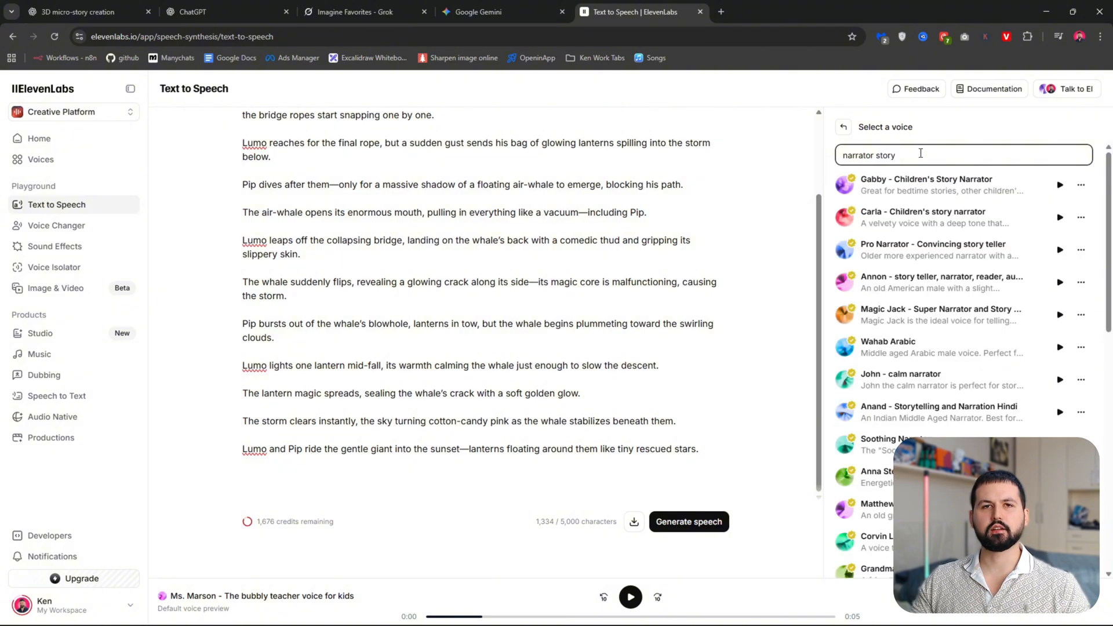
pyautogui.moveTo(1025, 175)
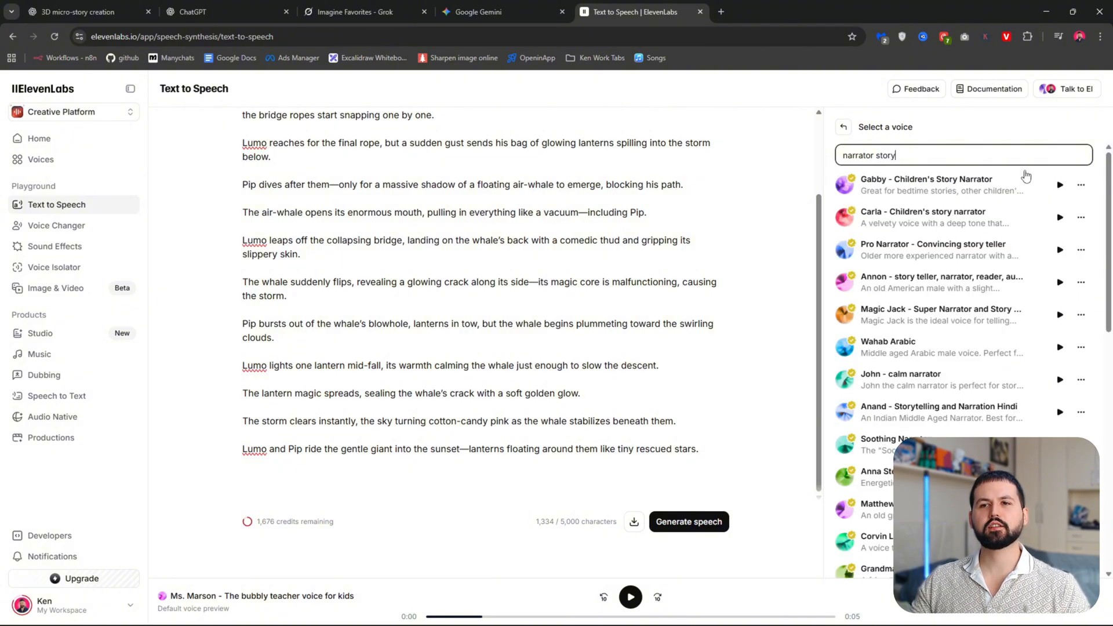
pyautogui.click(948, 185)
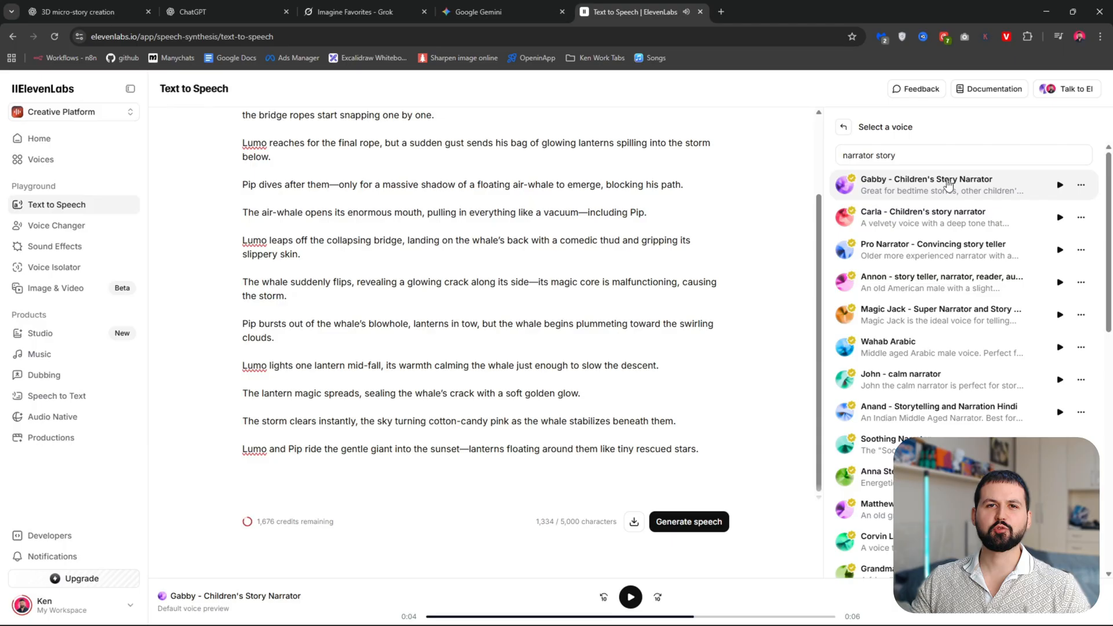
pyautogui.click(944, 185)
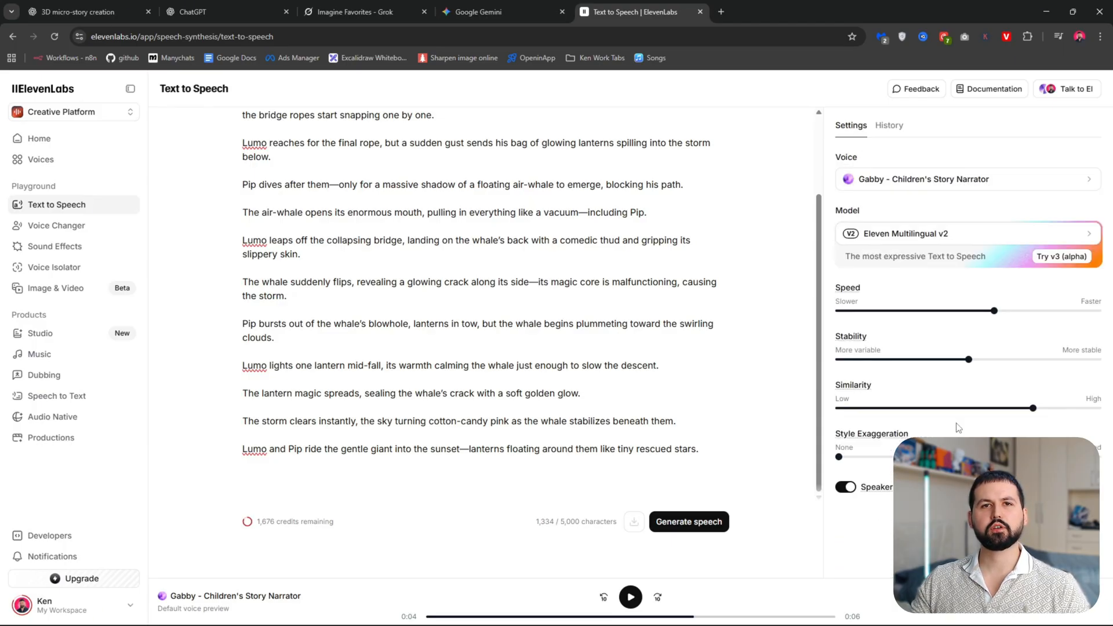
pyautogui.moveTo(692, 536)
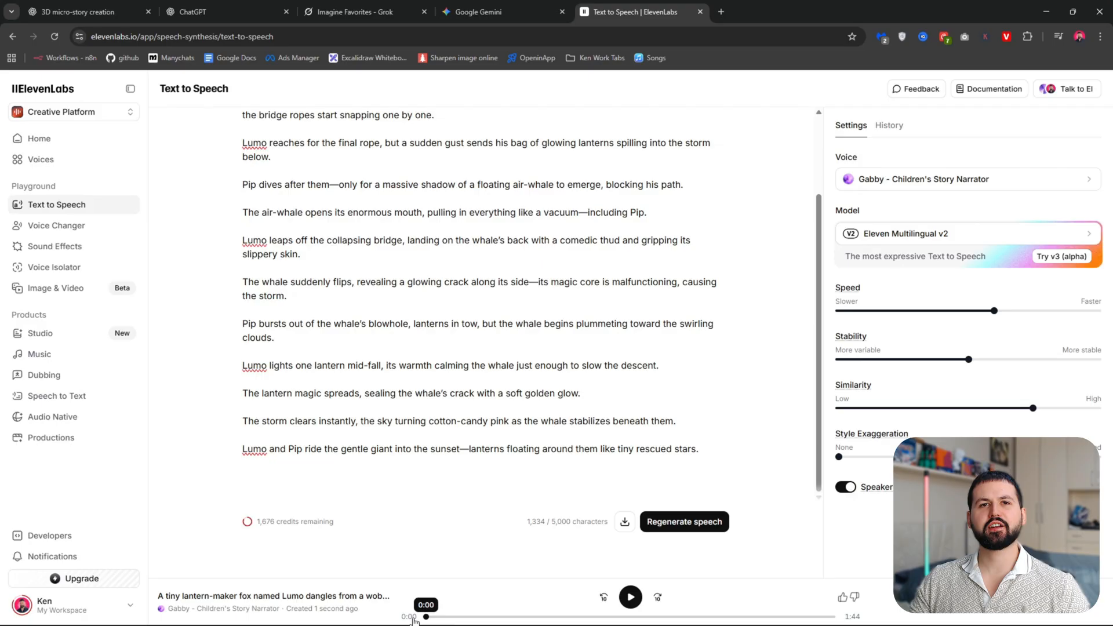
# Play the Gabby narration, raise Speed to maximum, and download the sped-up audio
pyautogui.click(632, 597)
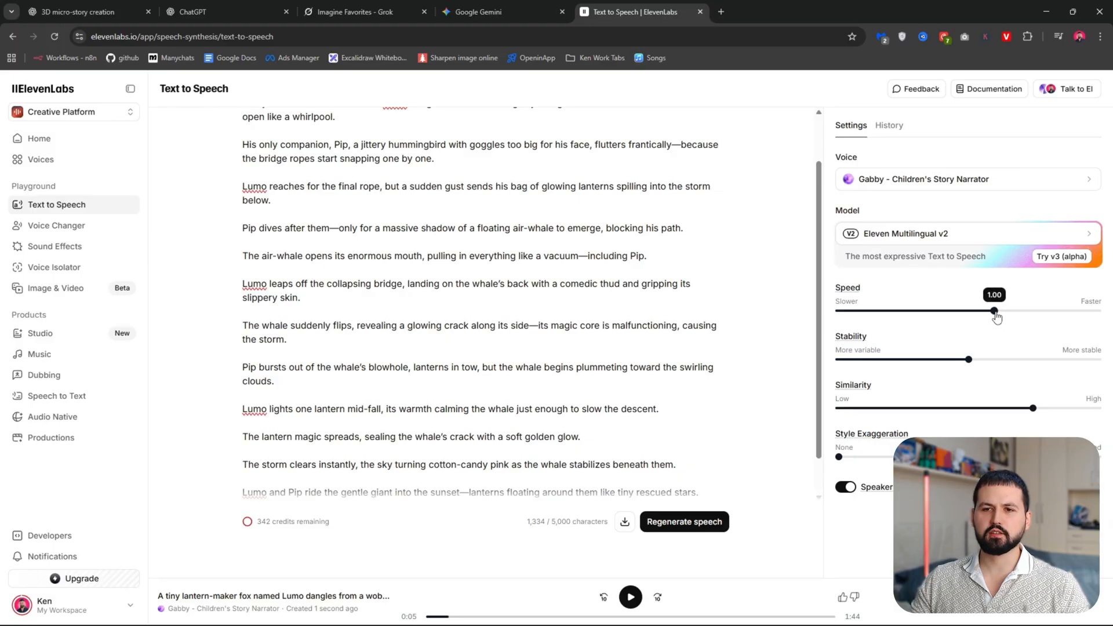
pyautogui.moveTo(993, 311); pyautogui.dragTo(1099, 311)
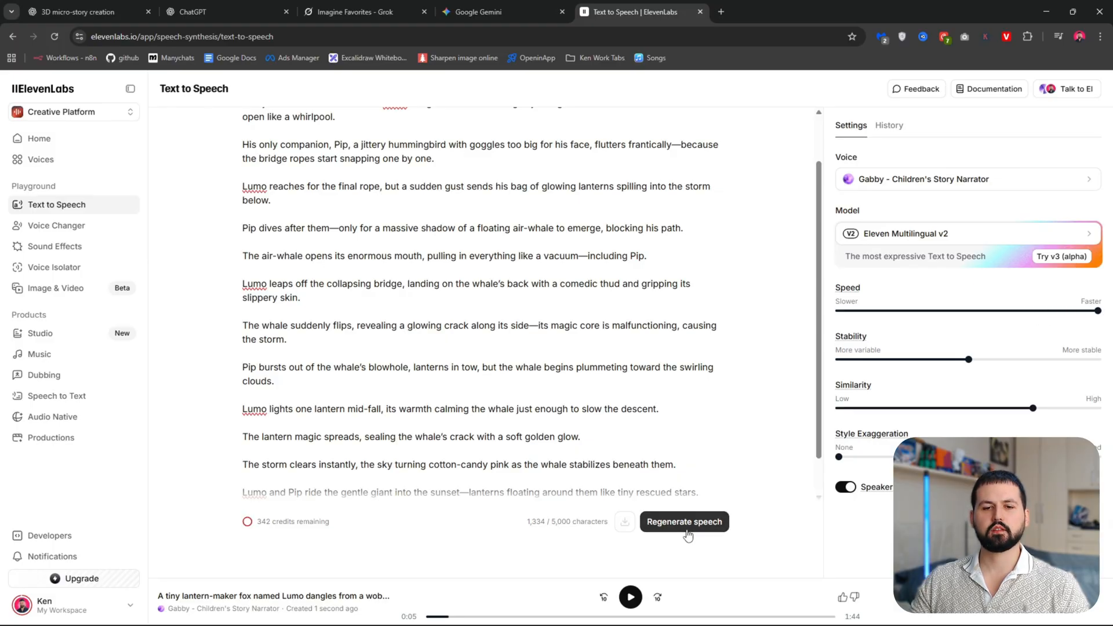
pyautogui.moveTo(694, 538)
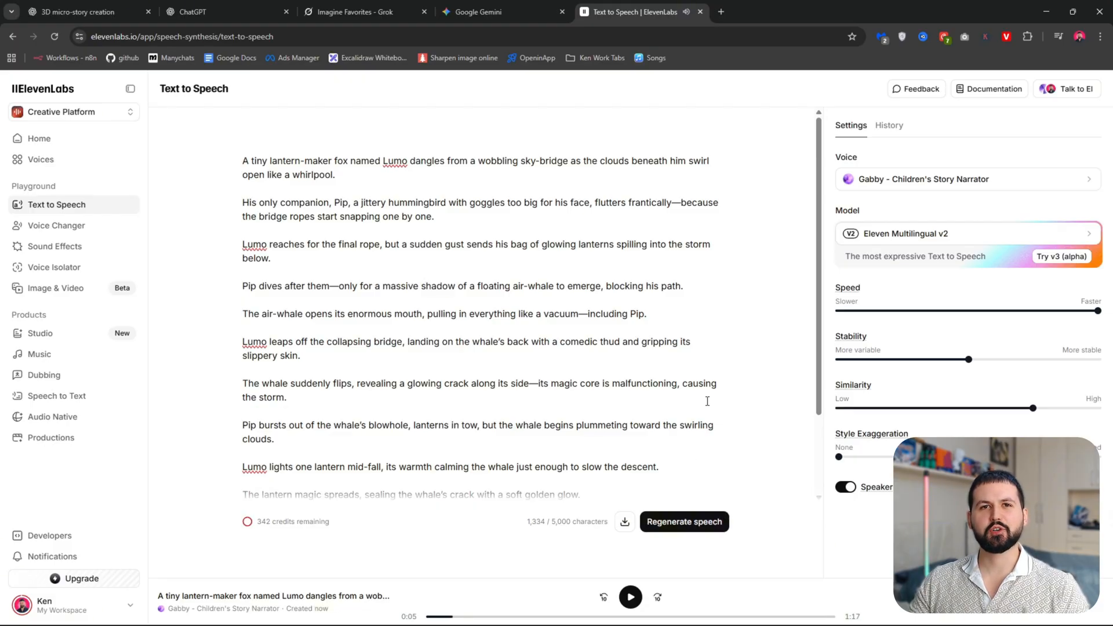
pyautogui.scroll(-3)
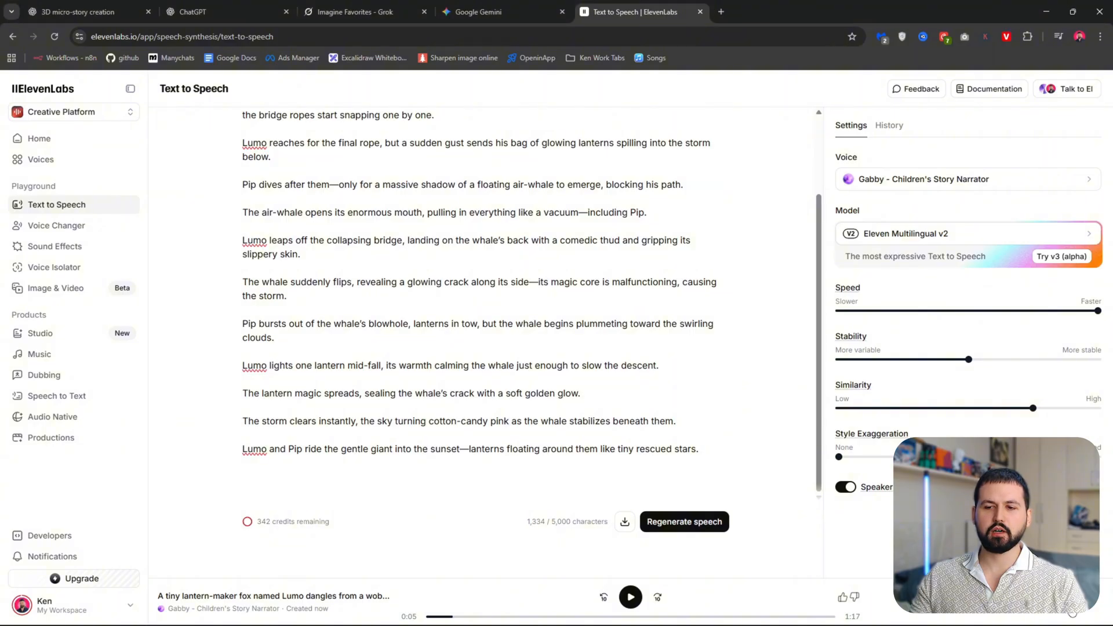
pyautogui.click(624, 522)
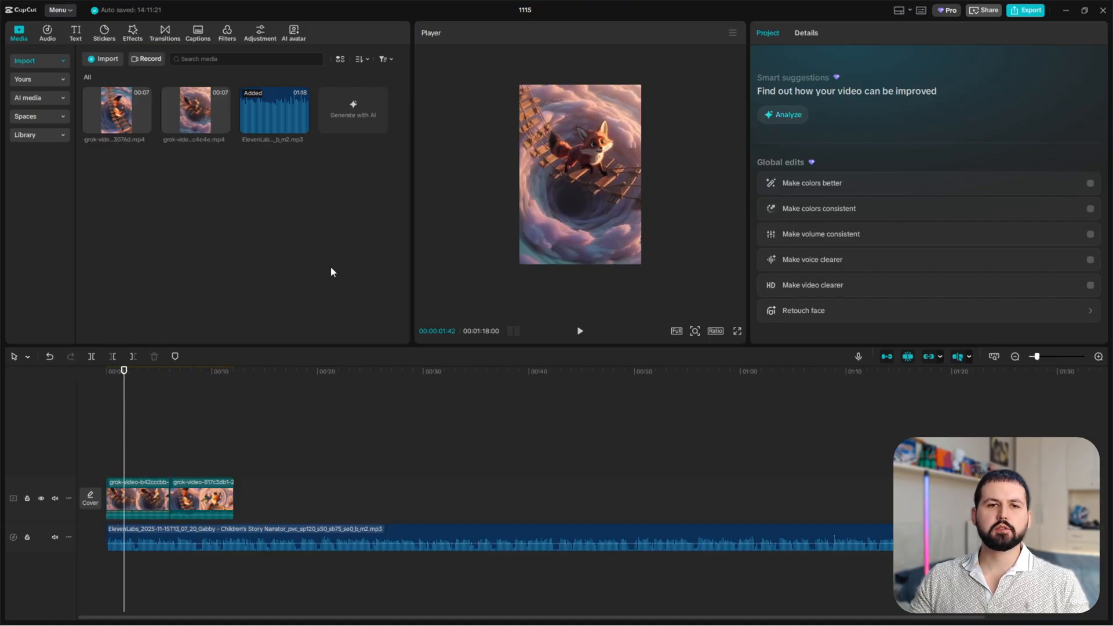
pyautogui.moveTo(716, 234)
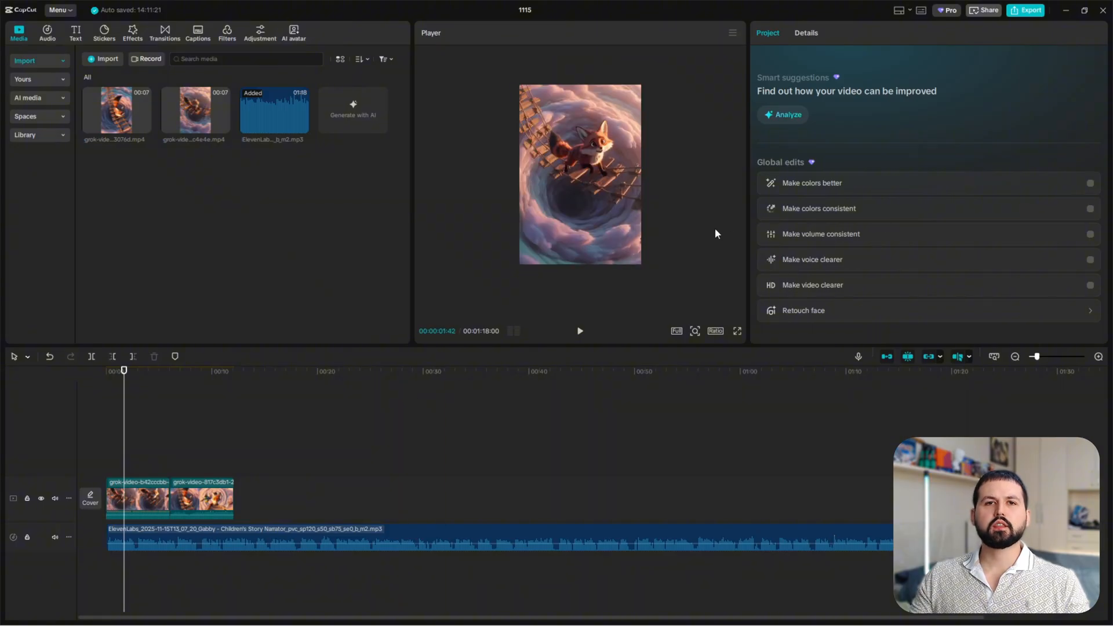
pyautogui.moveTo(707, 237)
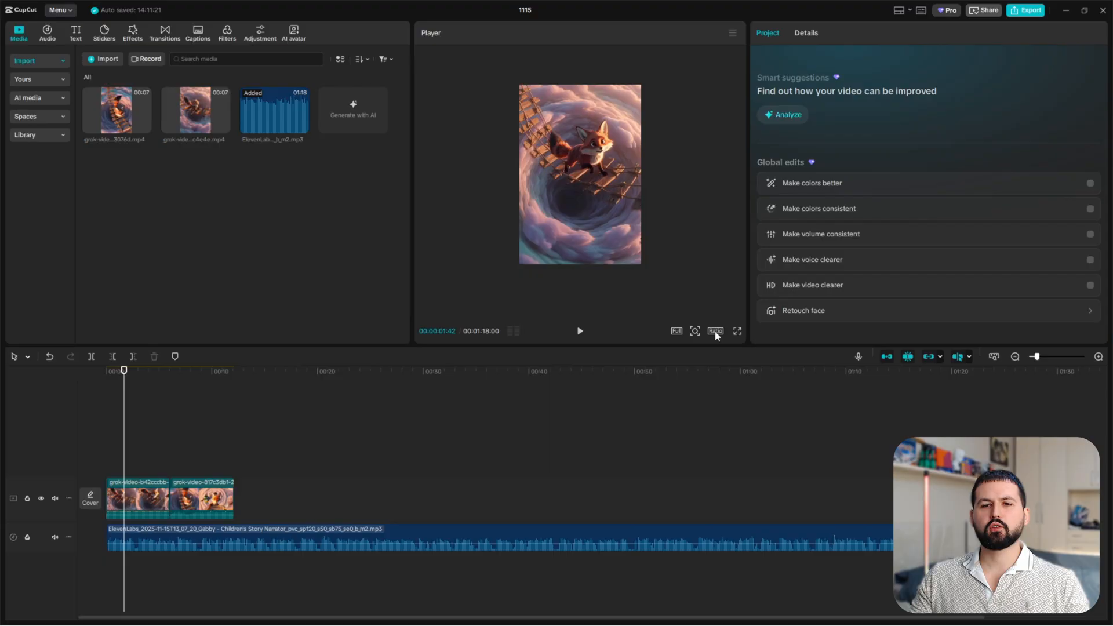
# Set the canvas ratio to 9:16 and scale the first fox clip to 120%
pyautogui.click(715, 331)
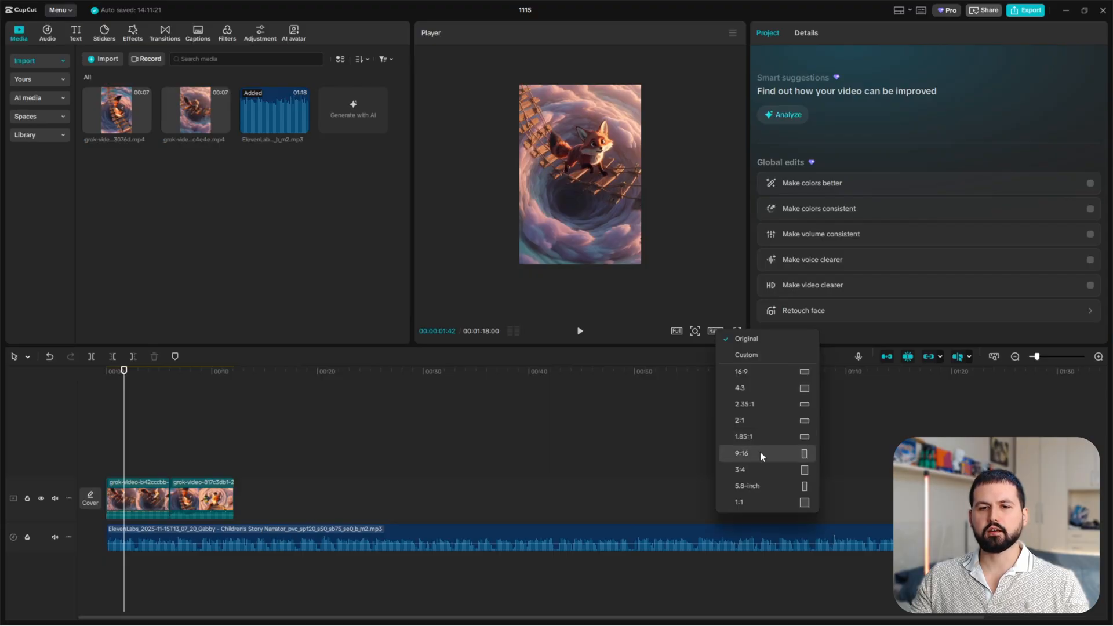
pyautogui.click(741, 453)
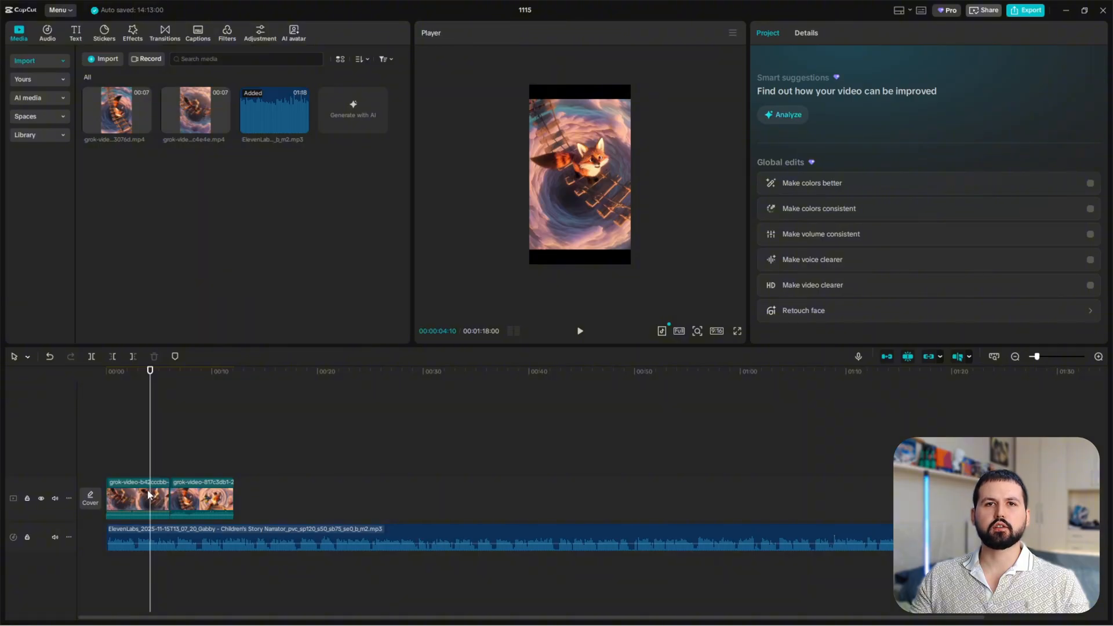
pyautogui.click(137, 499)
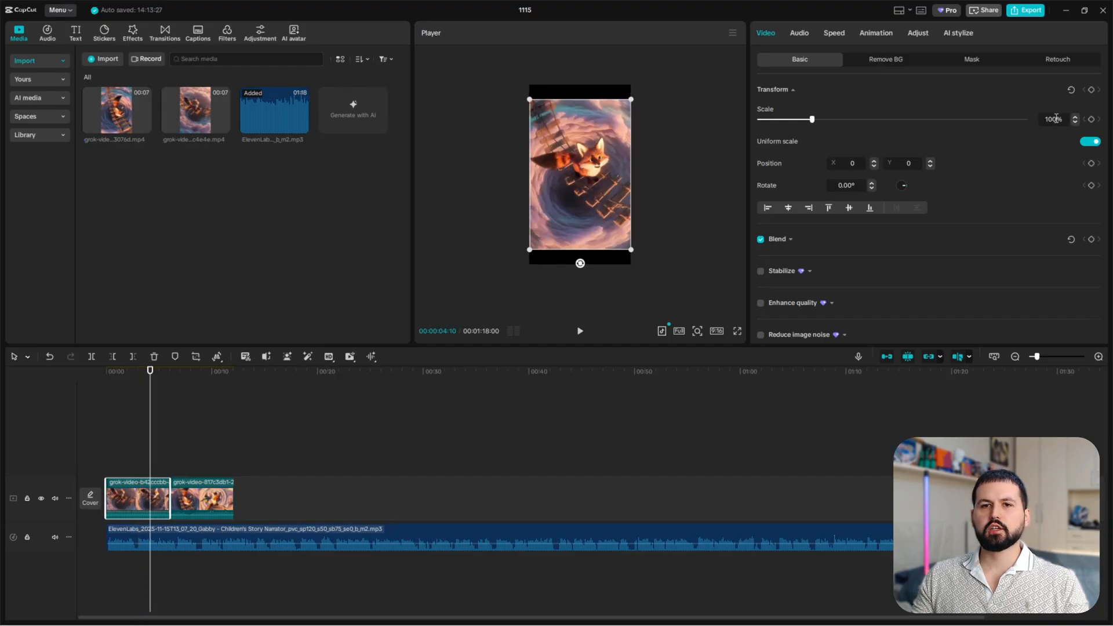
pyautogui.click(1073, 116)
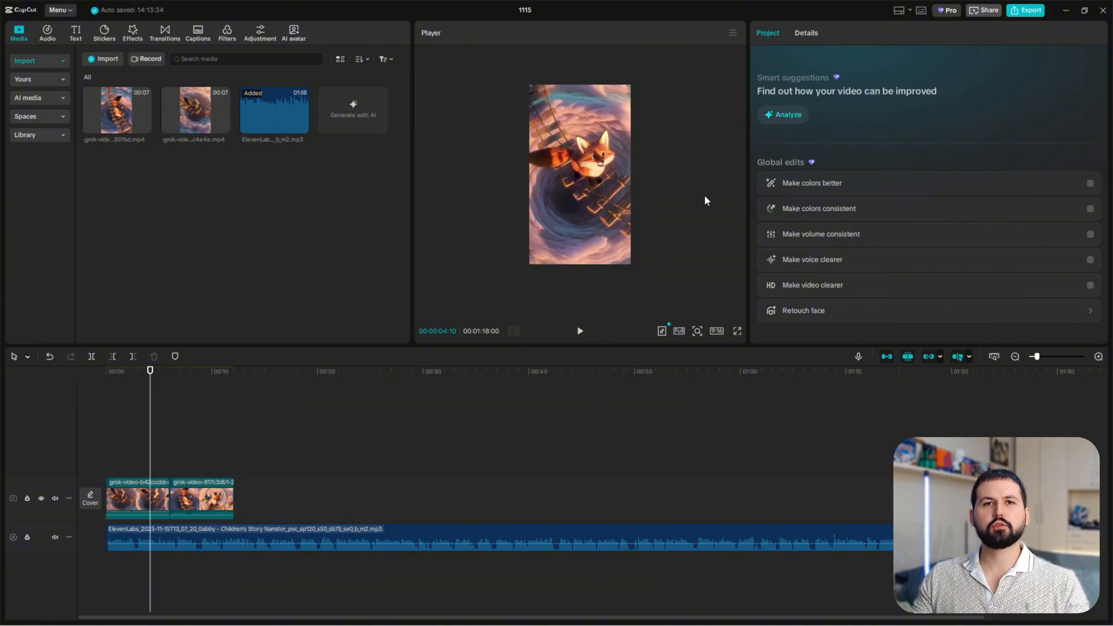
pyautogui.click(145, 500)
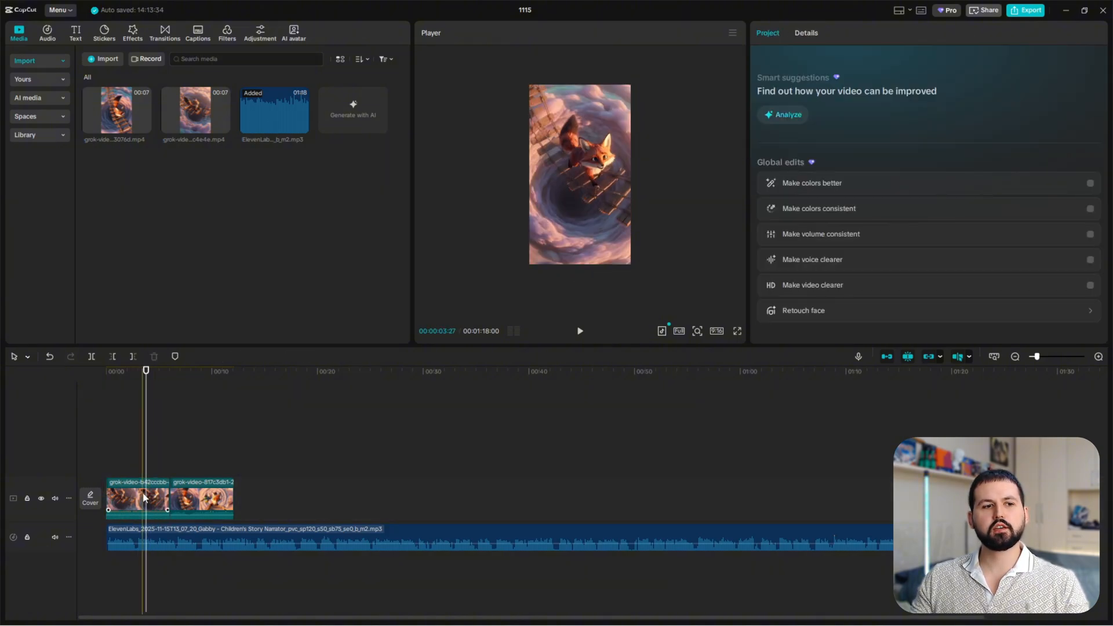
# Copy the first fox clip's attributes and paste its 120% location and size onto clip two
pyautogui.rightClick(144, 498)
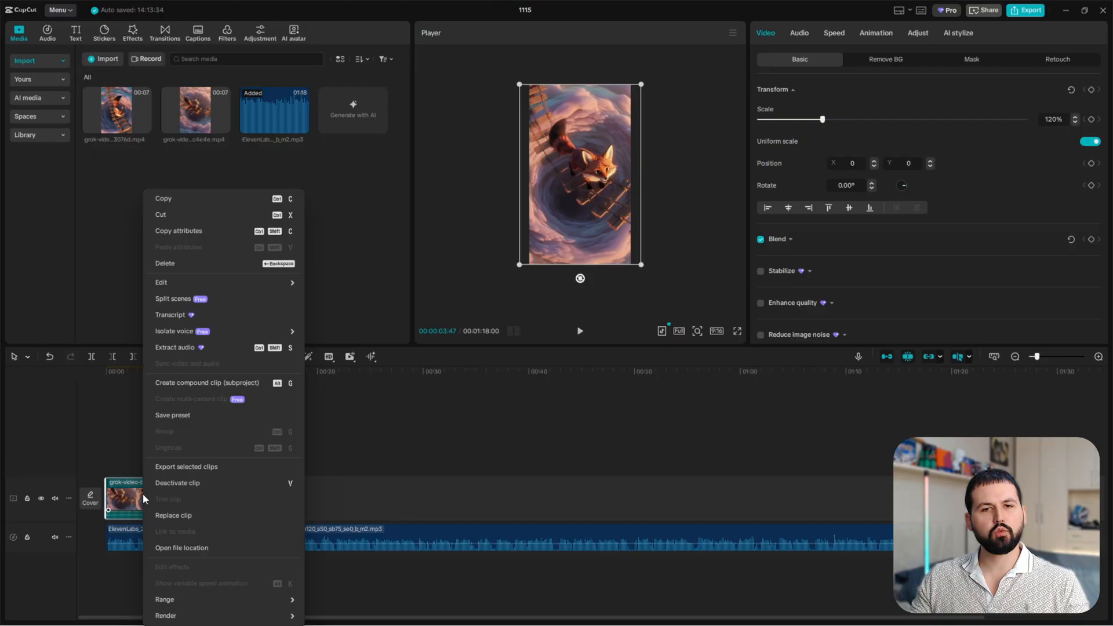
pyautogui.moveTo(203, 234)
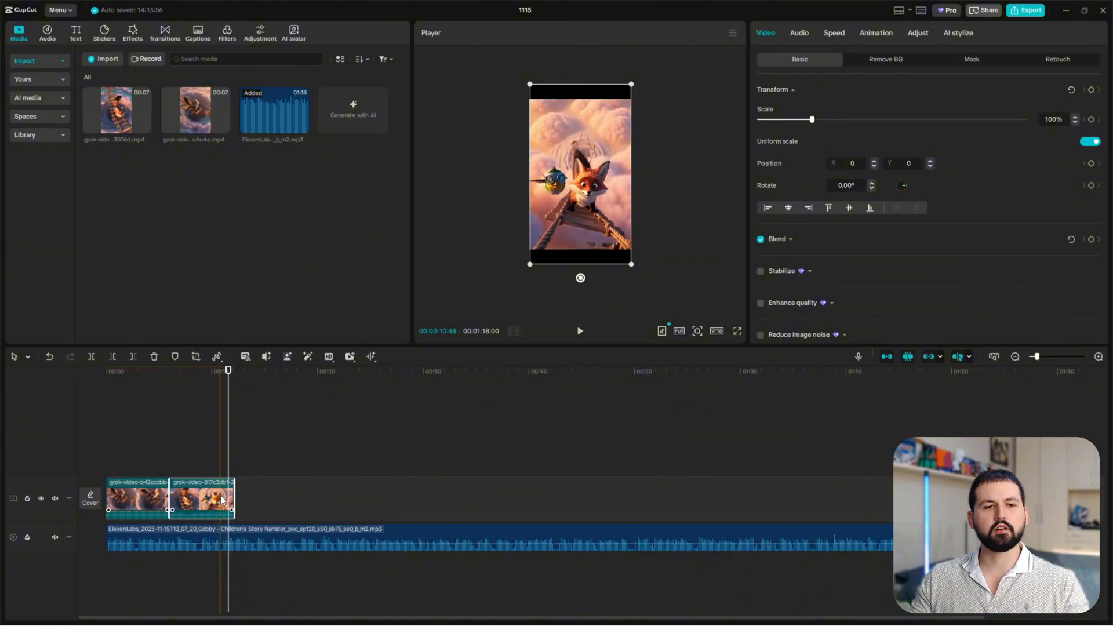
pyautogui.rightClick(219, 499)
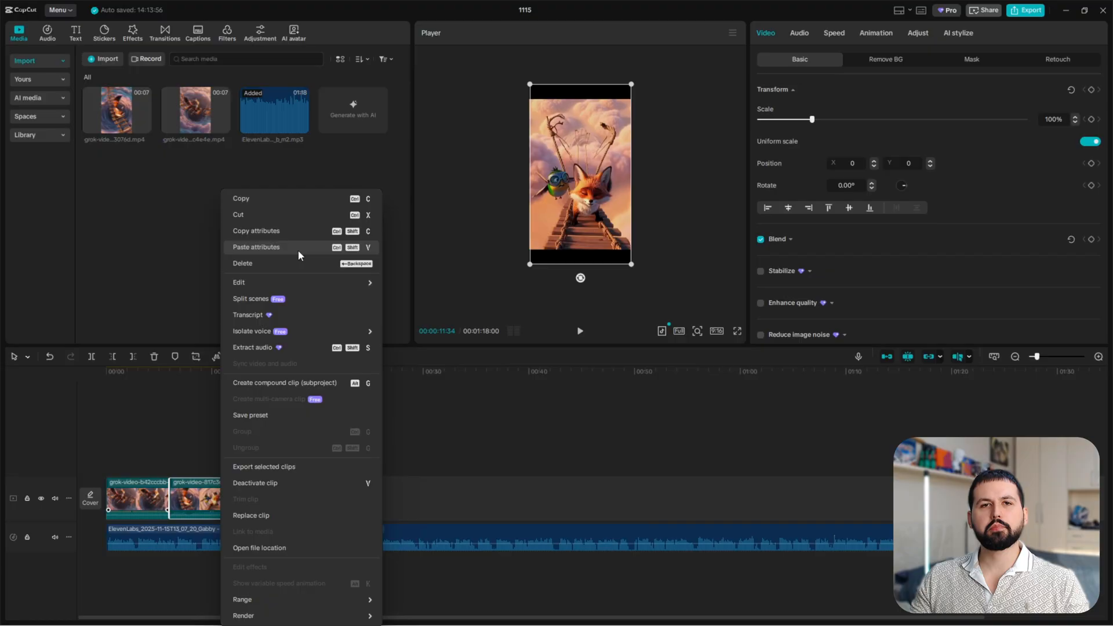
pyautogui.click(255, 247)
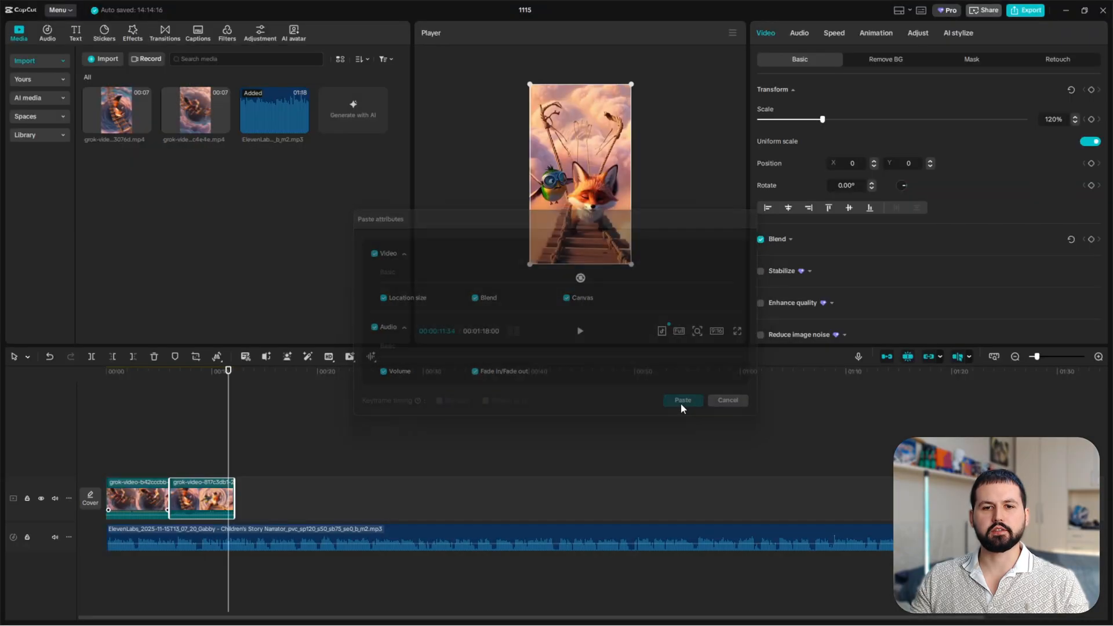
pyautogui.click(682, 400)
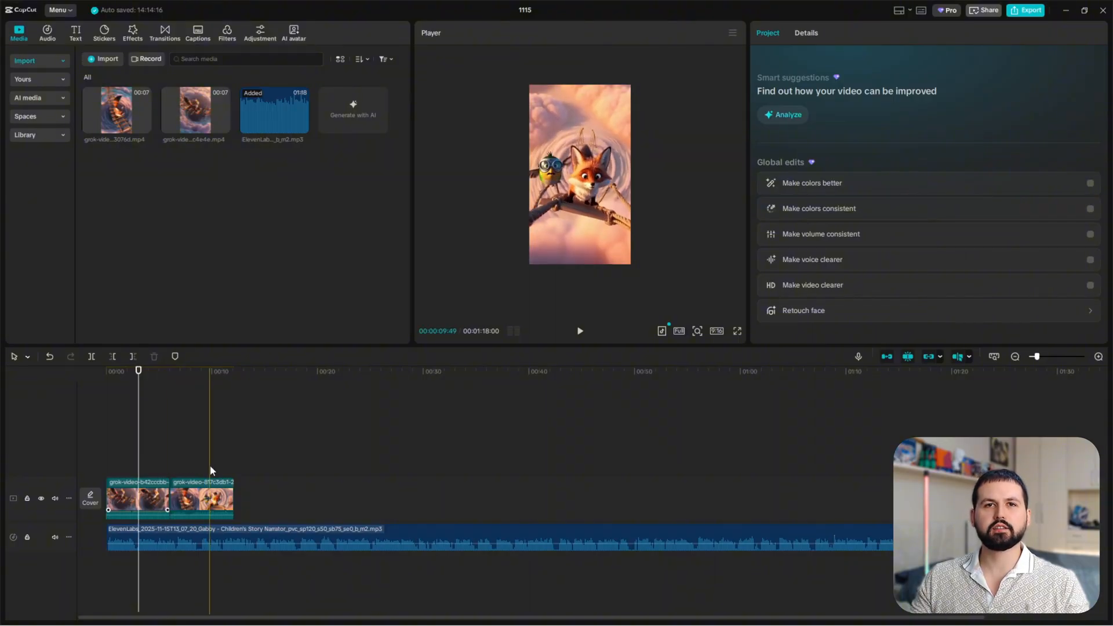
pyautogui.click(137, 498)
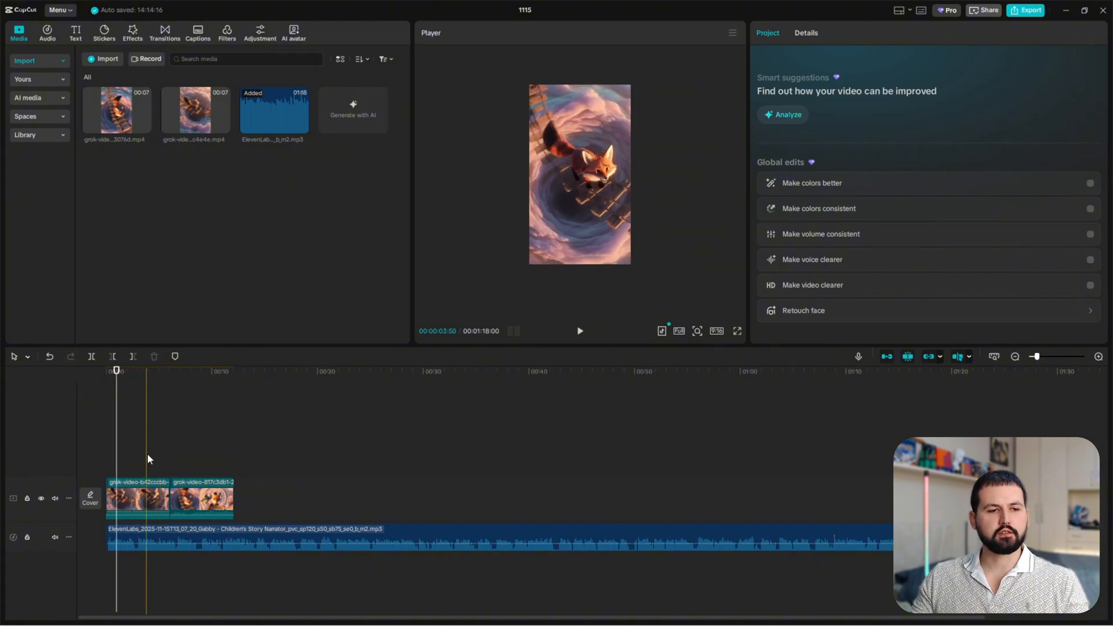
# Select the first fox clip and drag its Standard speed slider in the Speed tab
pyautogui.click(137, 497)
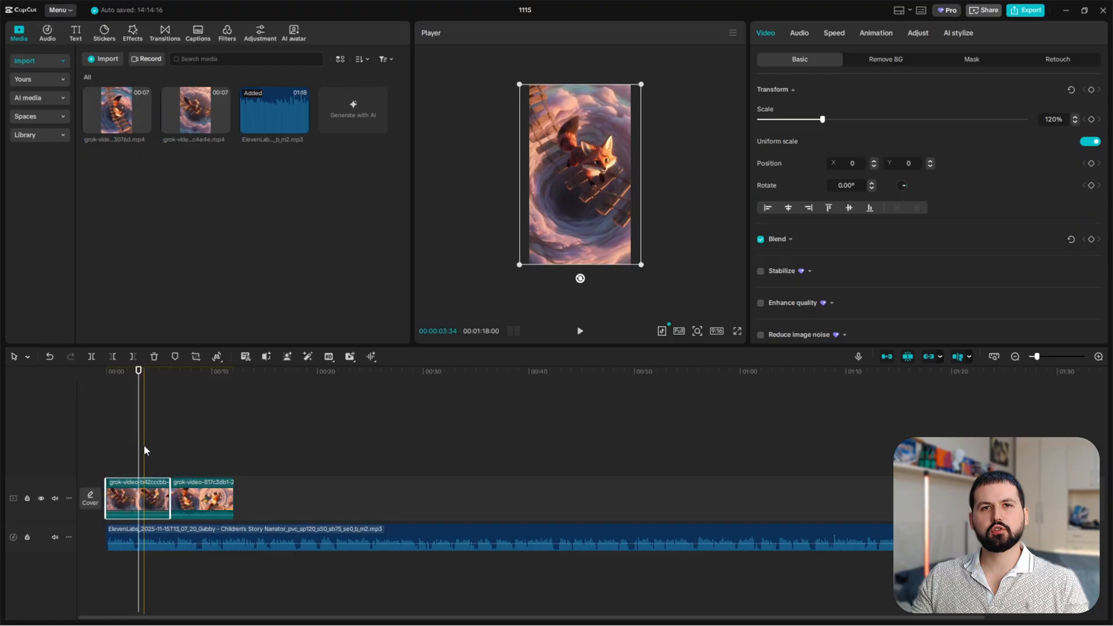
pyautogui.click(132, 488)
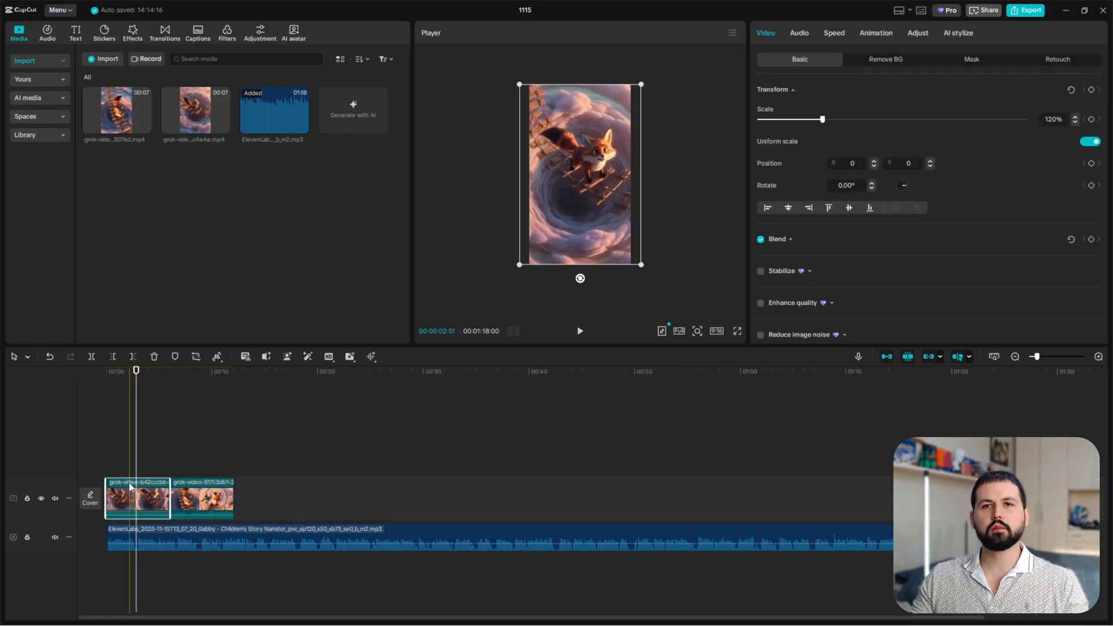
pyautogui.click(834, 33)
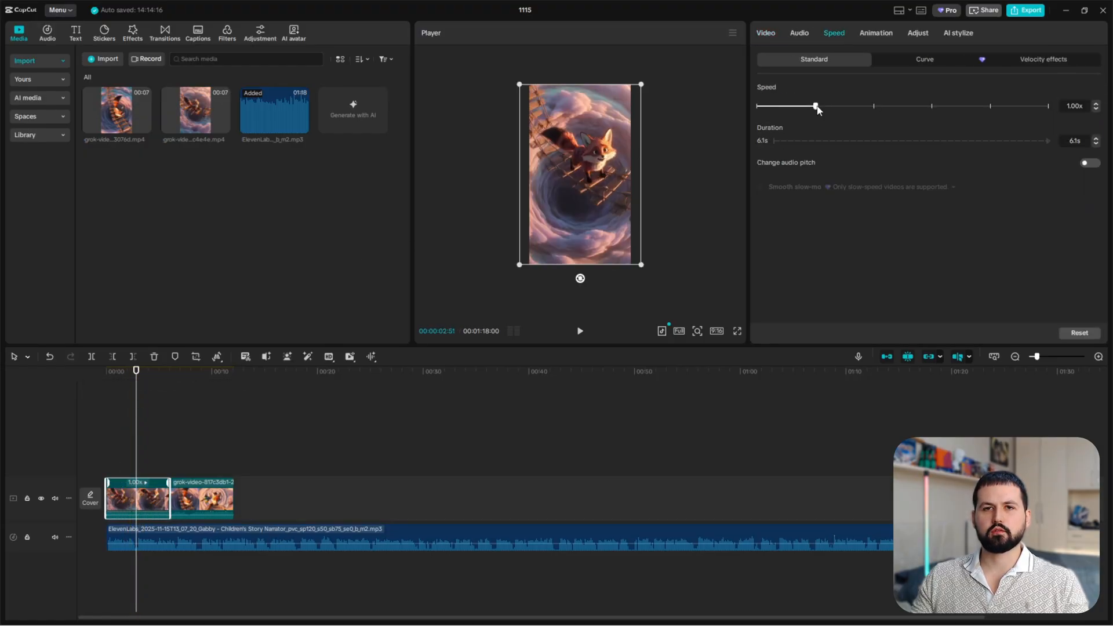
pyautogui.moveTo(912, 122)
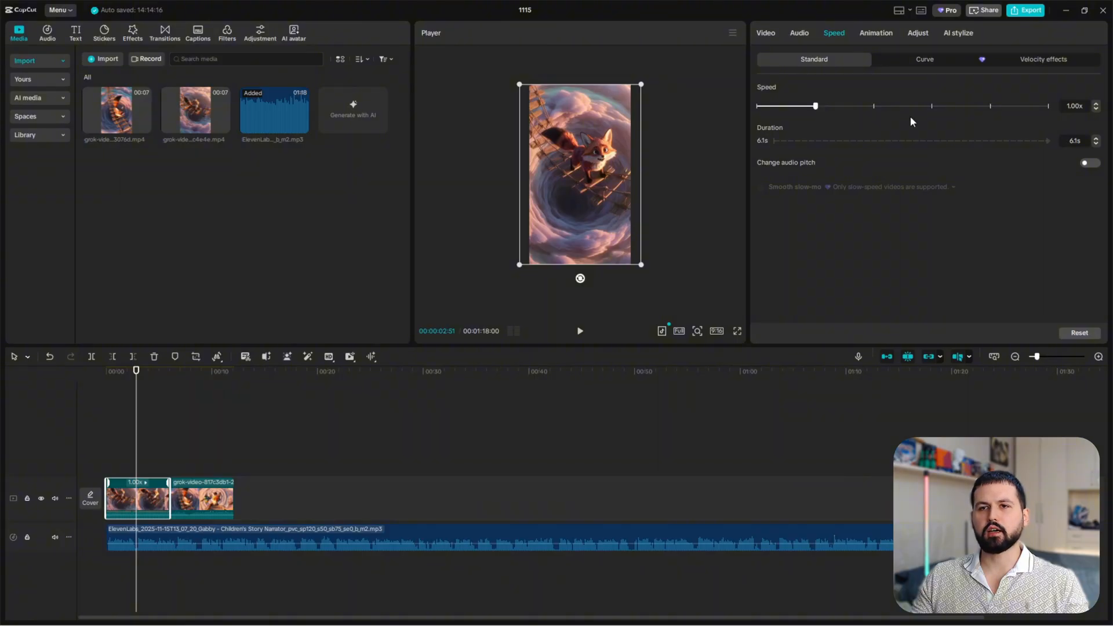
pyautogui.moveTo(815, 106); pyautogui.dragTo(808, 105)
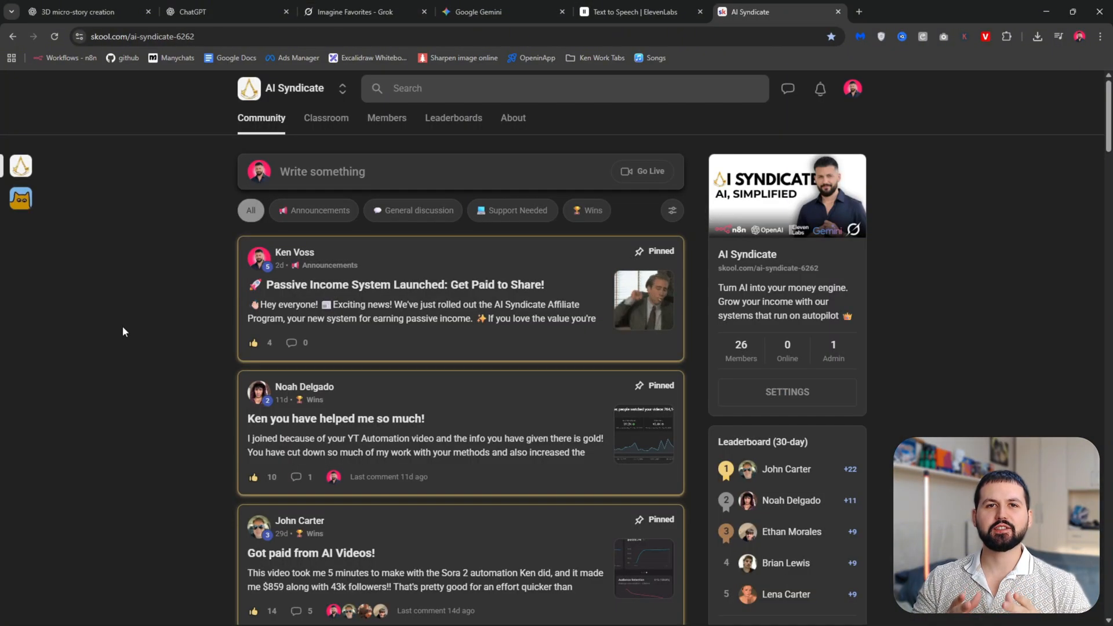
pyautogui.moveTo(199, 373)
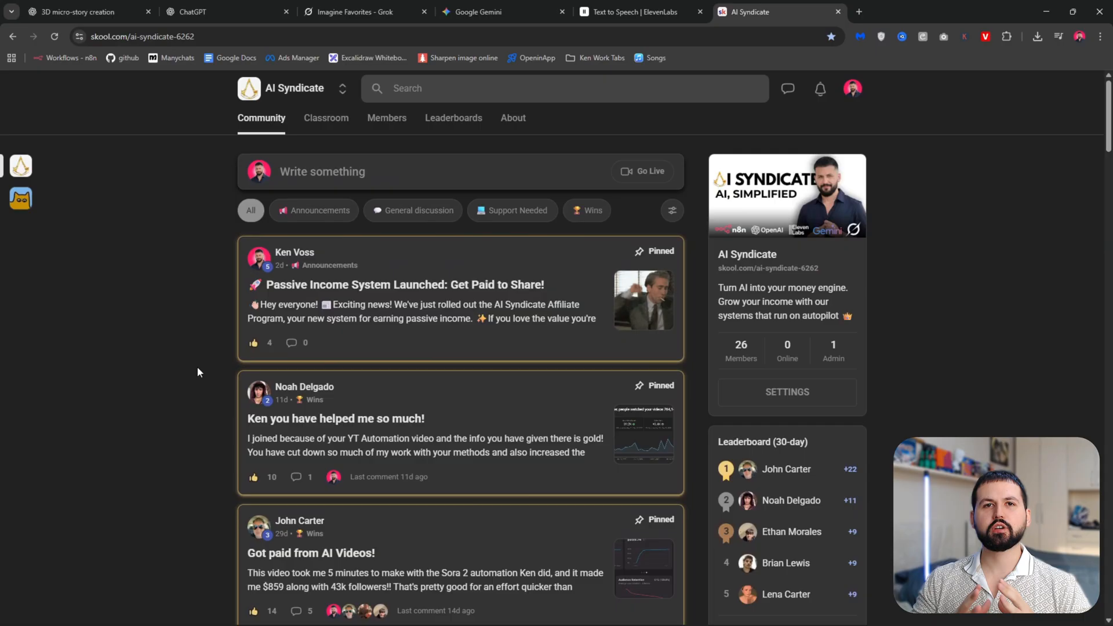
# Scroll the AI Syndicate feed down to the automated UGC AI ads lesson post
pyautogui.scroll(-3)
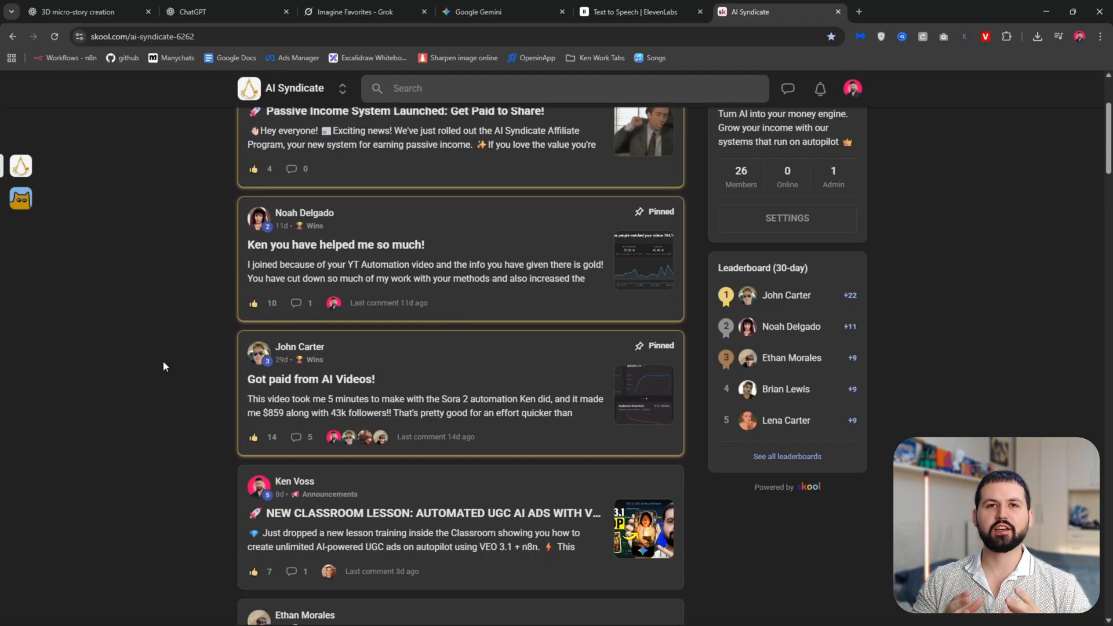